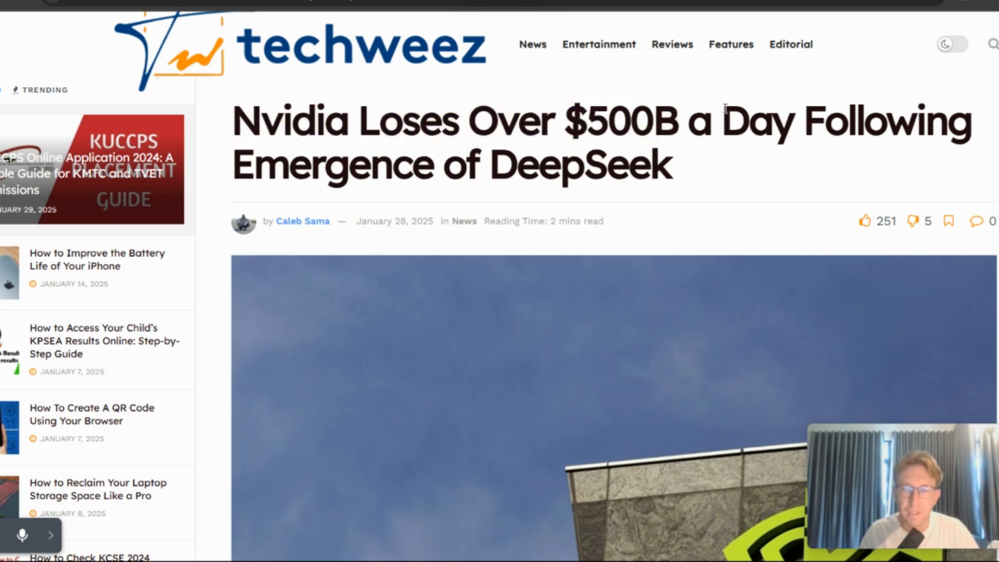
# Scroll the Techweez Nvidia article down to the DeepSeek-blaming text and share price chart
pyautogui.scroll(-3)
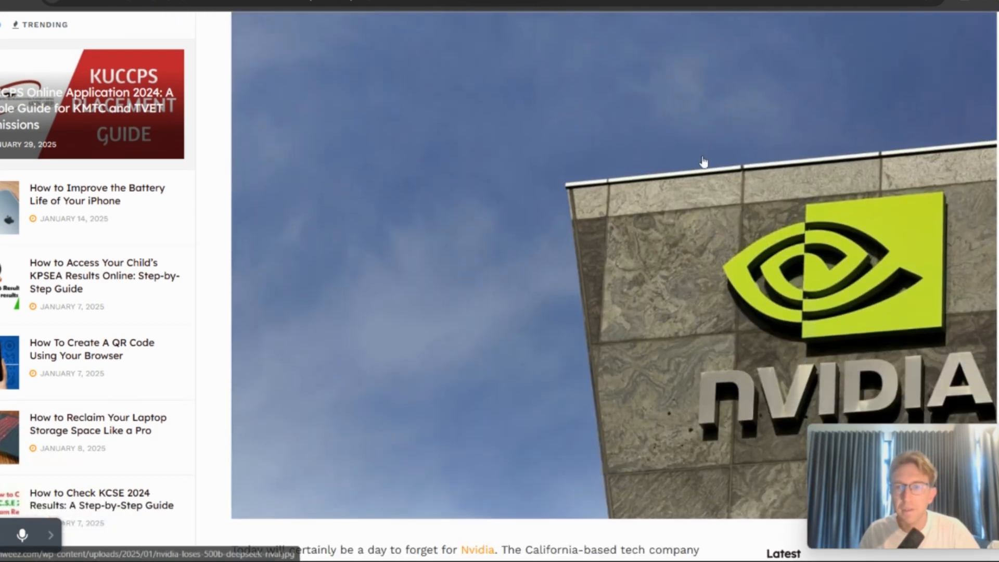
pyautogui.scroll(-3)
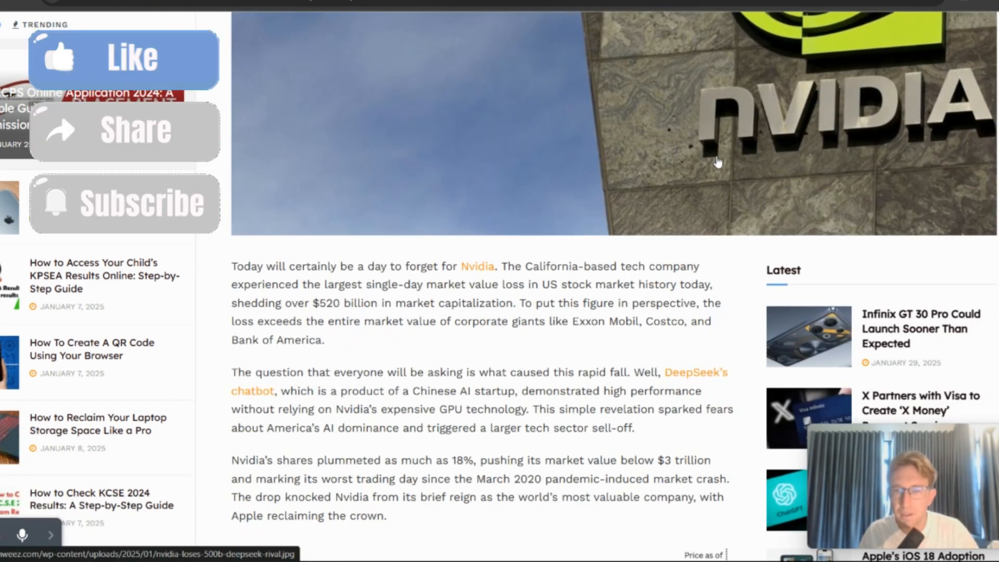
pyautogui.scroll(-3)
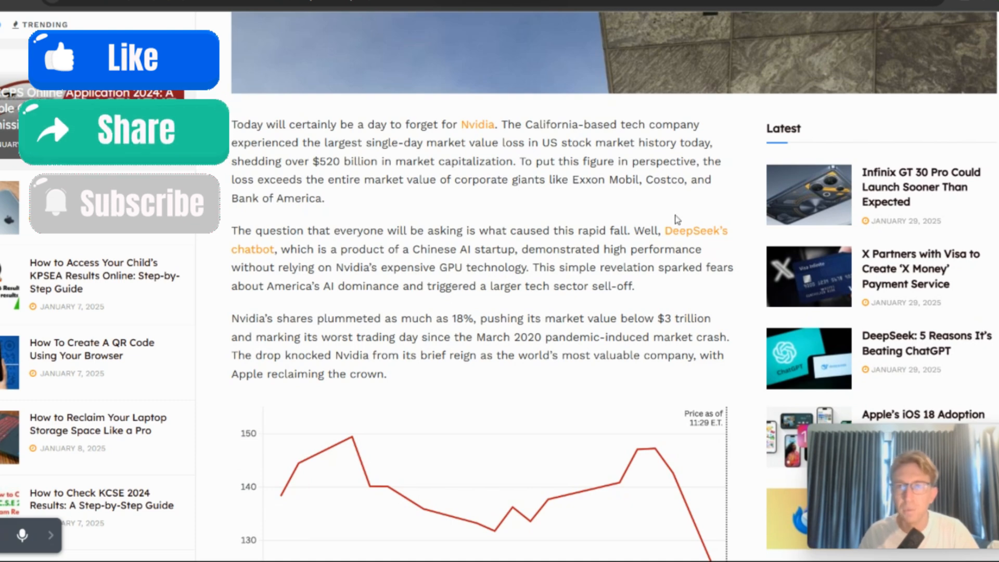
pyautogui.moveTo(707, 280)
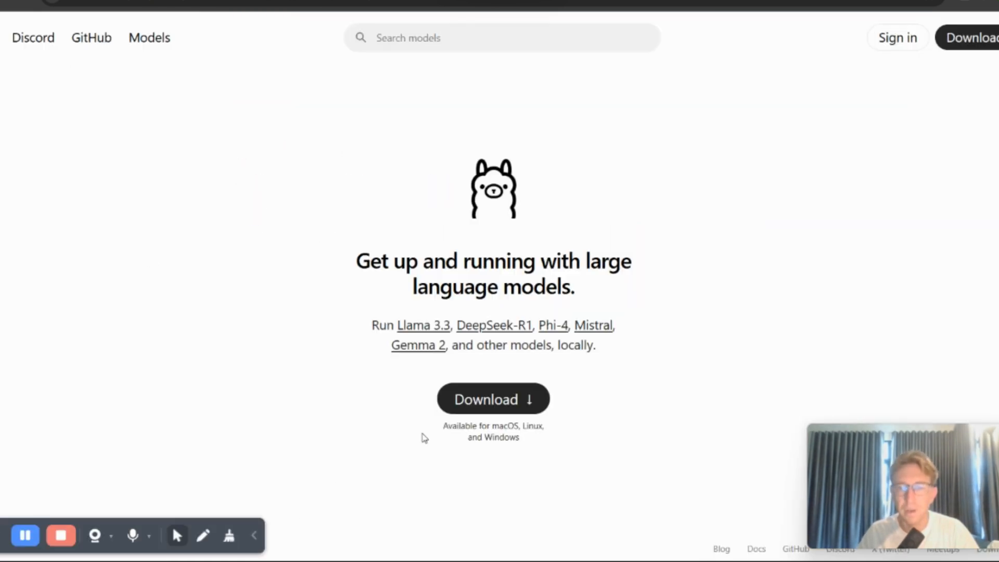
# Open Ollama's deepseek-v3 page, expand its size list, and browse all five tags
pyautogui.click(493, 399)
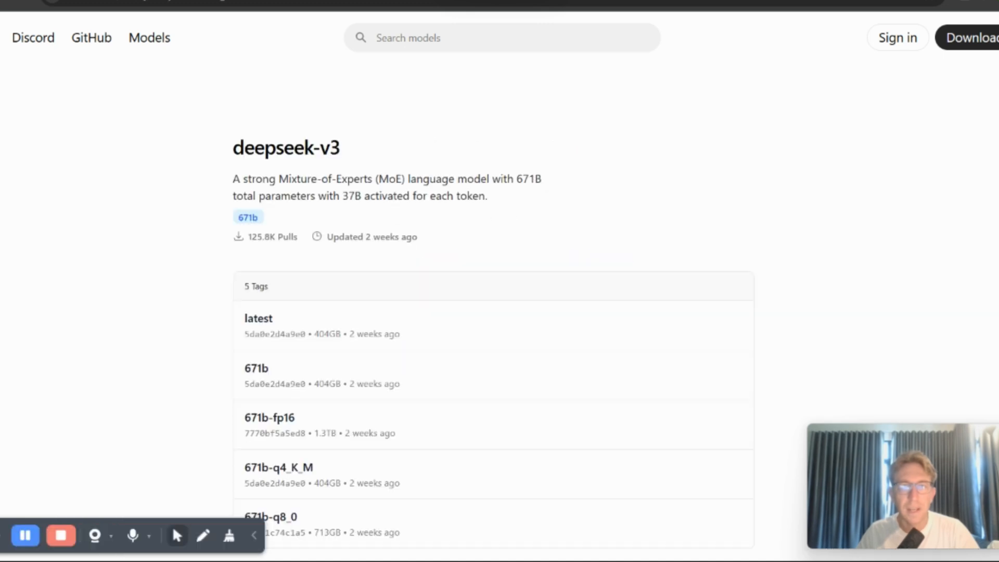
pyautogui.moveTo(244, 165)
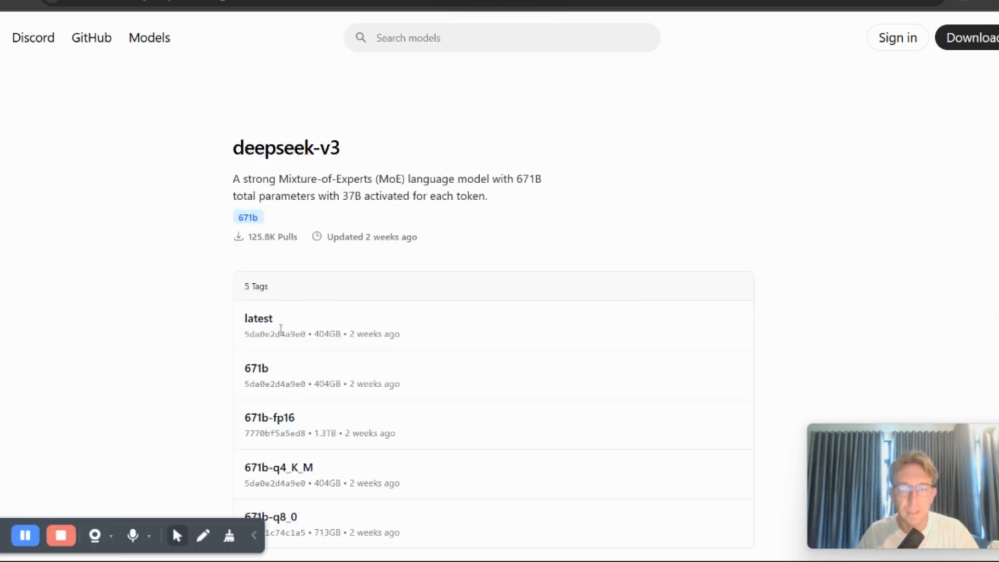
pyautogui.click(256, 368)
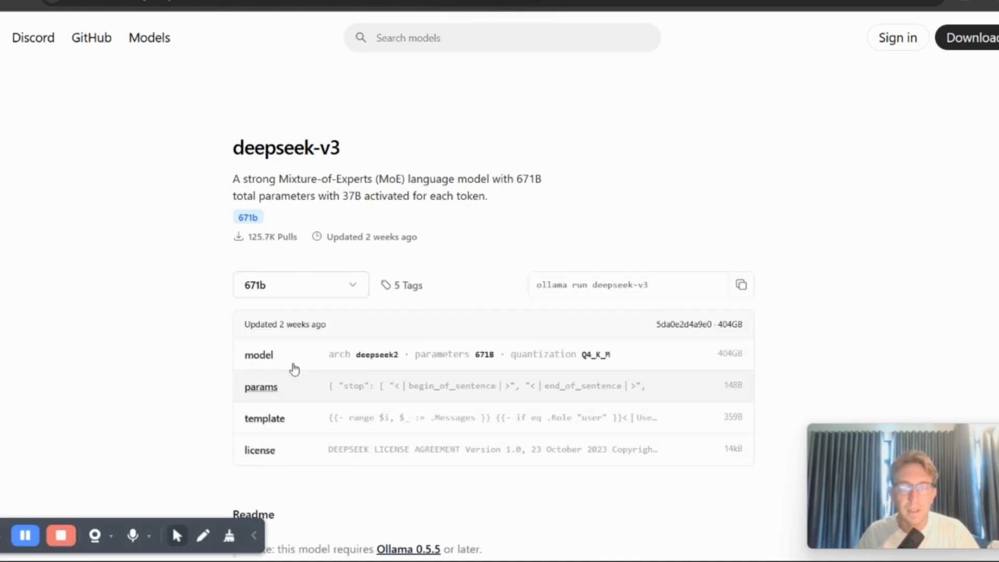
pyautogui.click(300, 284)
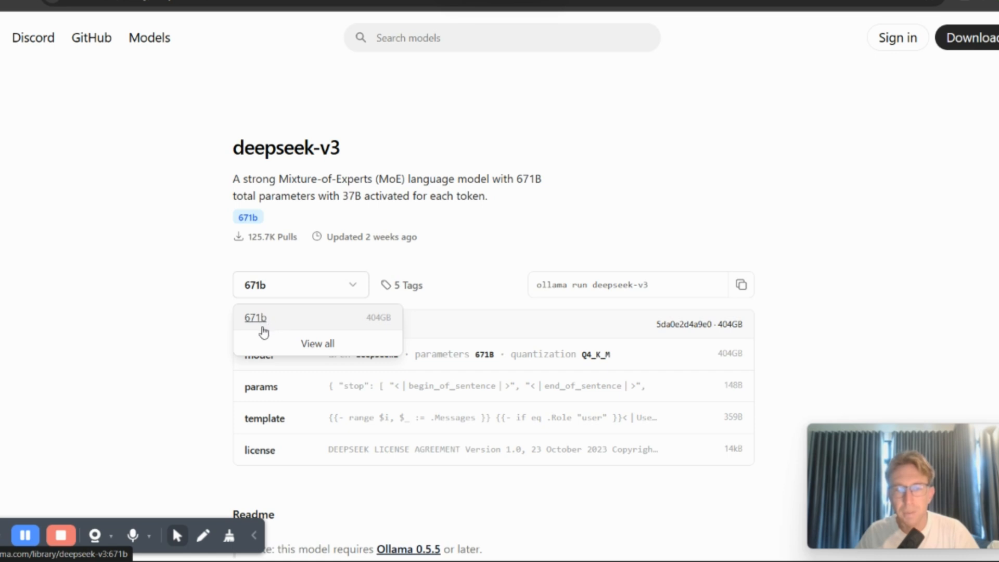
pyautogui.moveTo(360, 314)
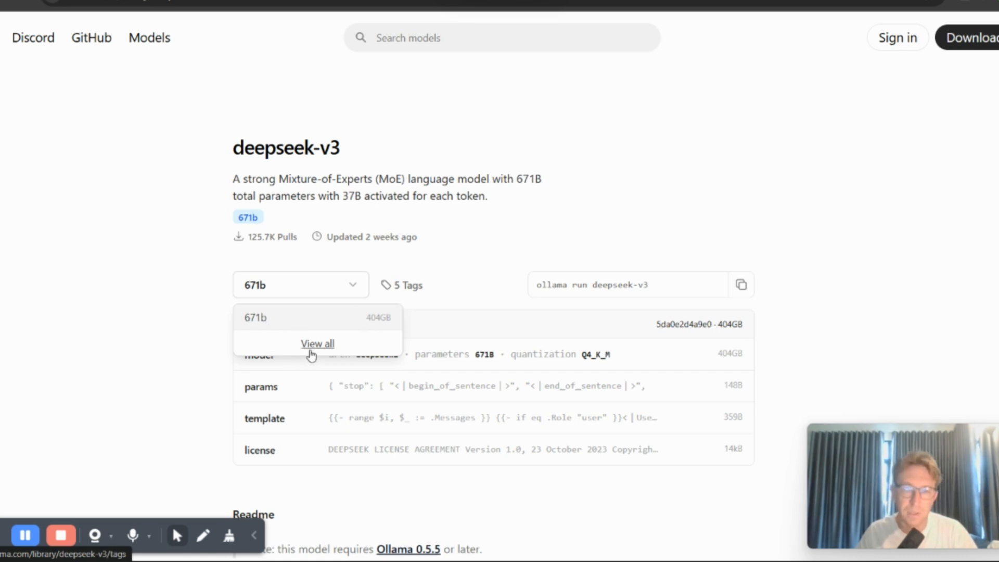
pyautogui.click(317, 343)
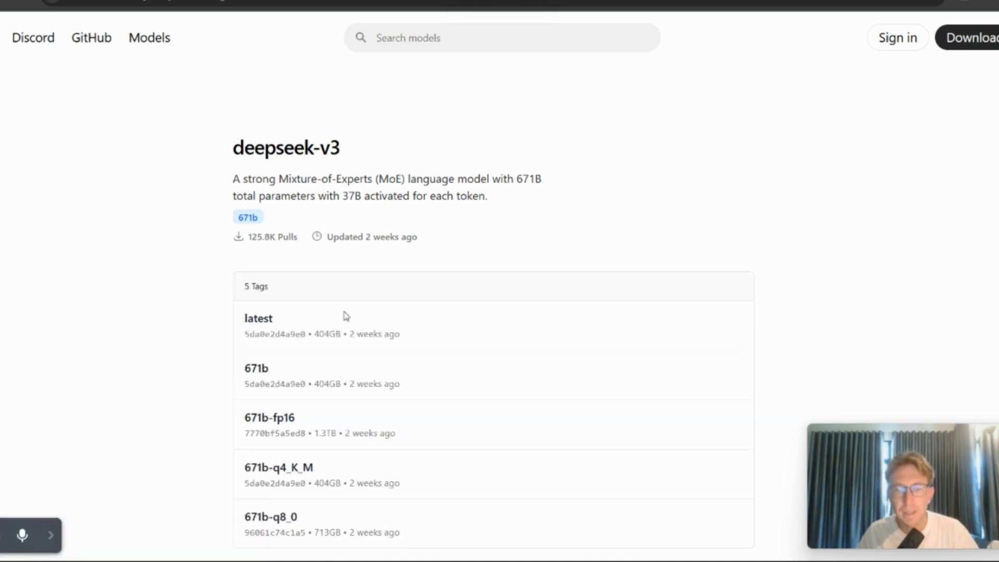
pyautogui.moveTo(365, 284)
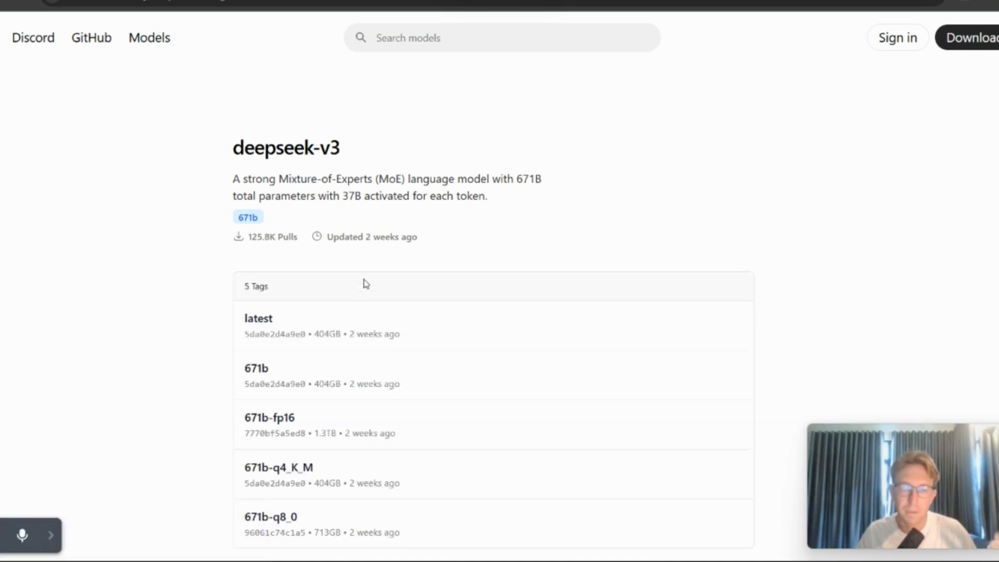
pyautogui.scroll(-3)
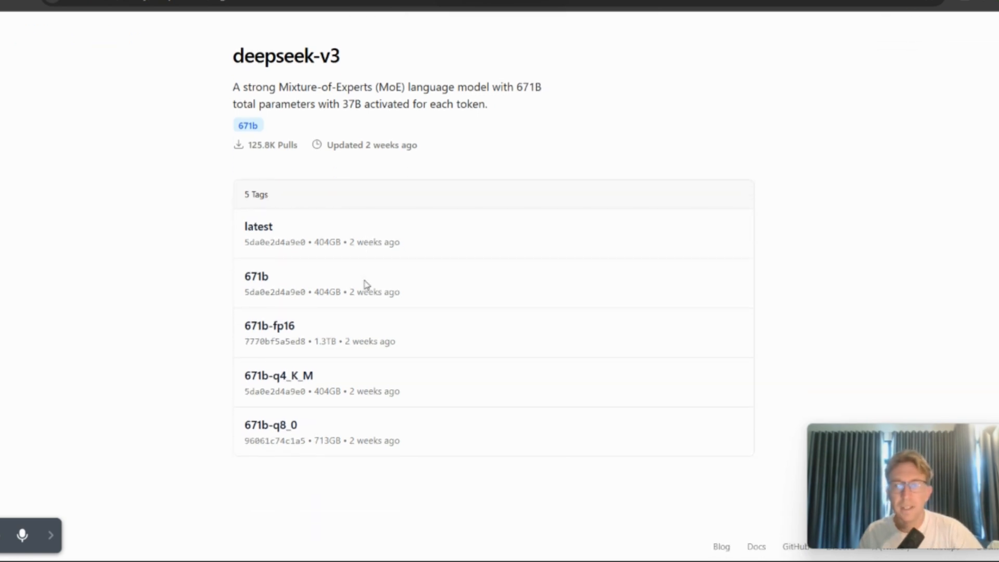
pyautogui.scroll(3)
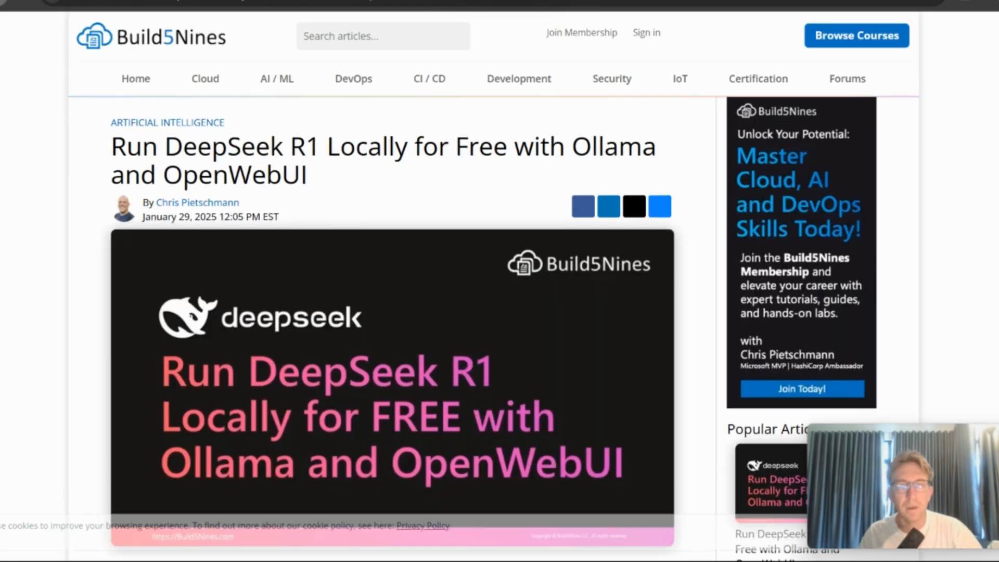
pyautogui.scroll(-3)
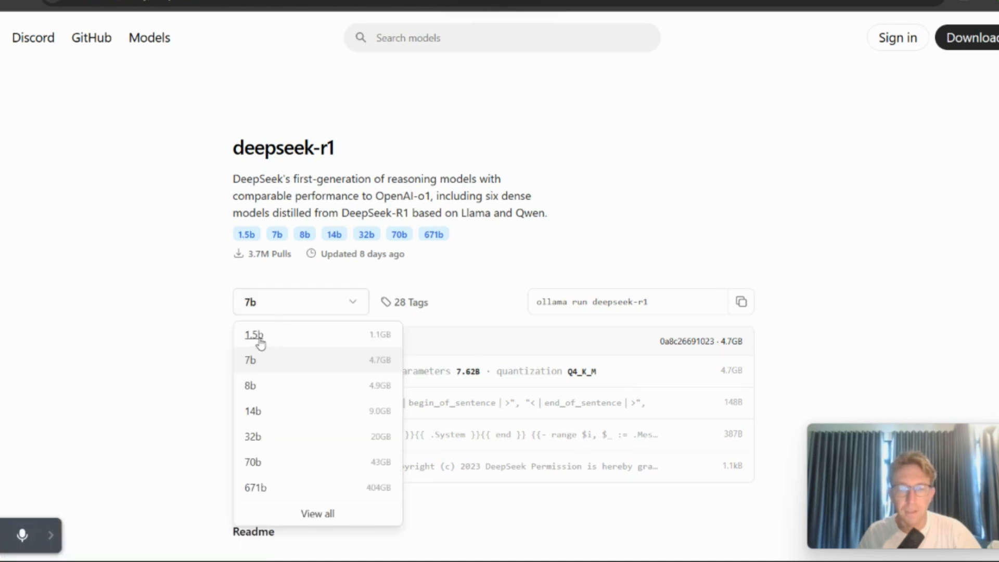
pyautogui.moveTo(321, 349)
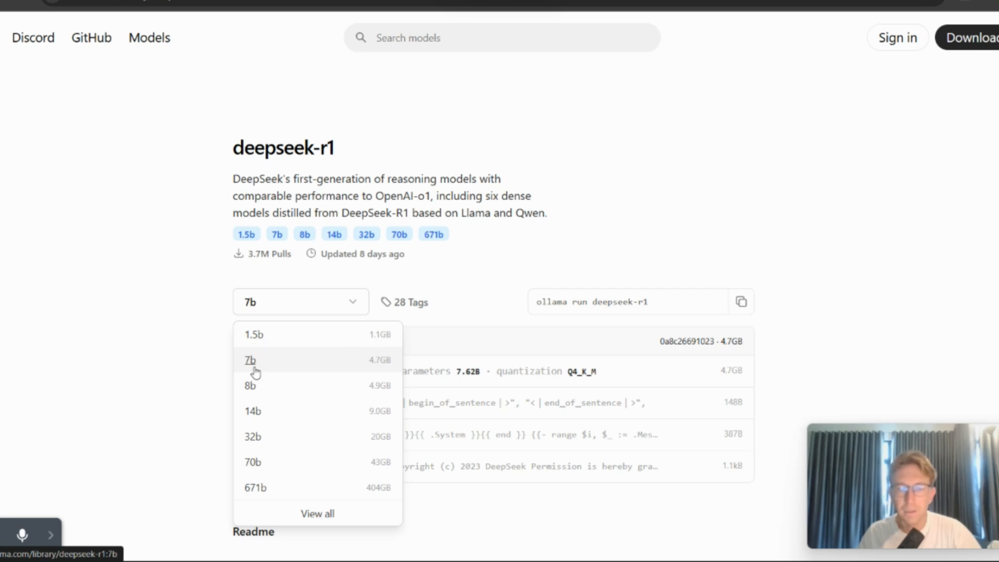
pyautogui.moveTo(383, 379)
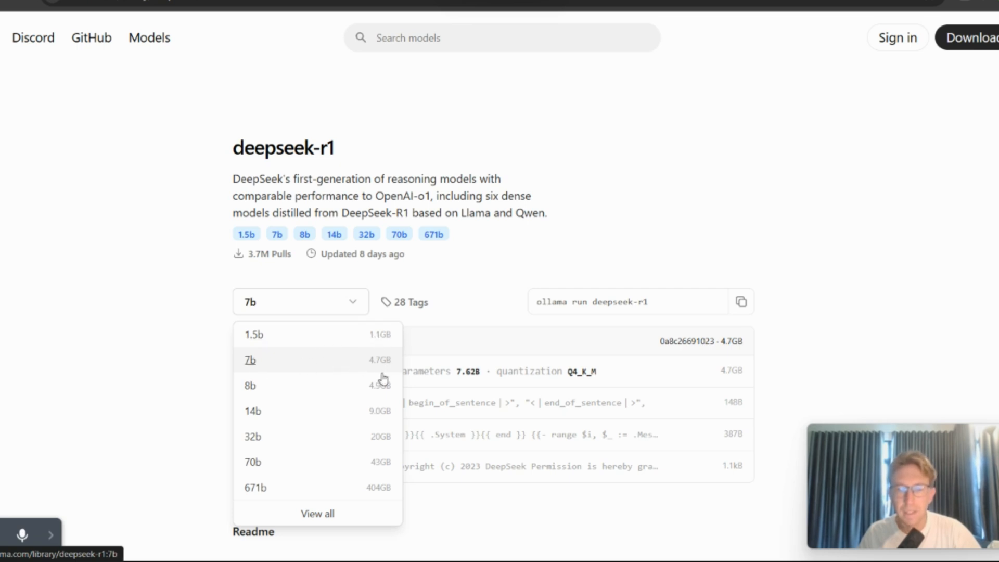
pyautogui.moveTo(255, 488)
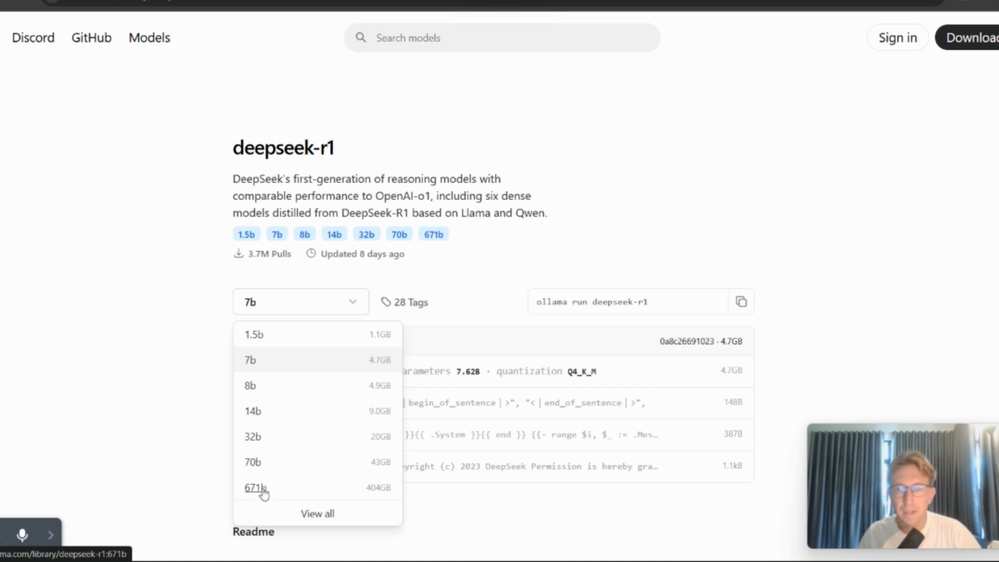
pyautogui.moveTo(262, 494)
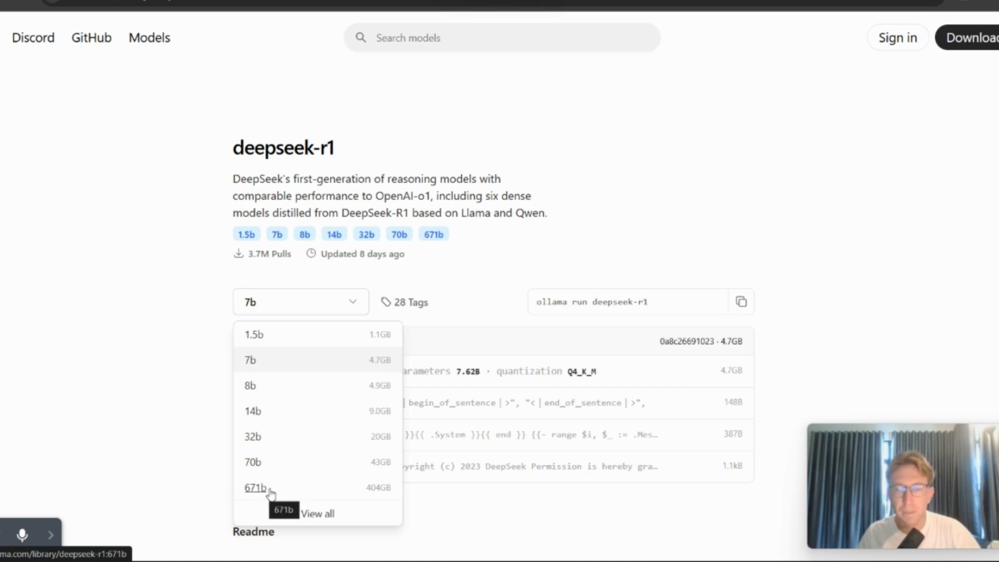
pyautogui.moveTo(385, 496)
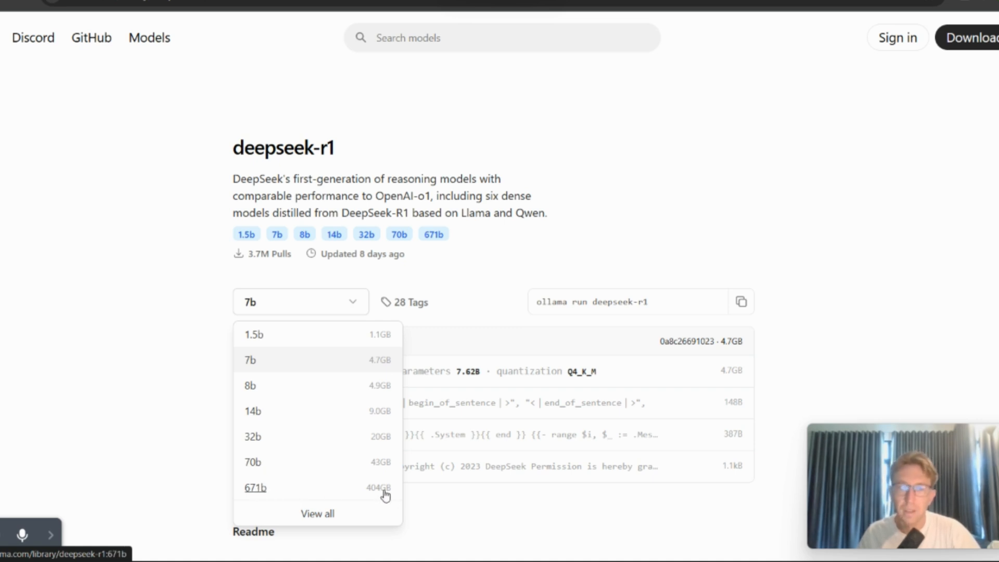
pyautogui.click(253, 334)
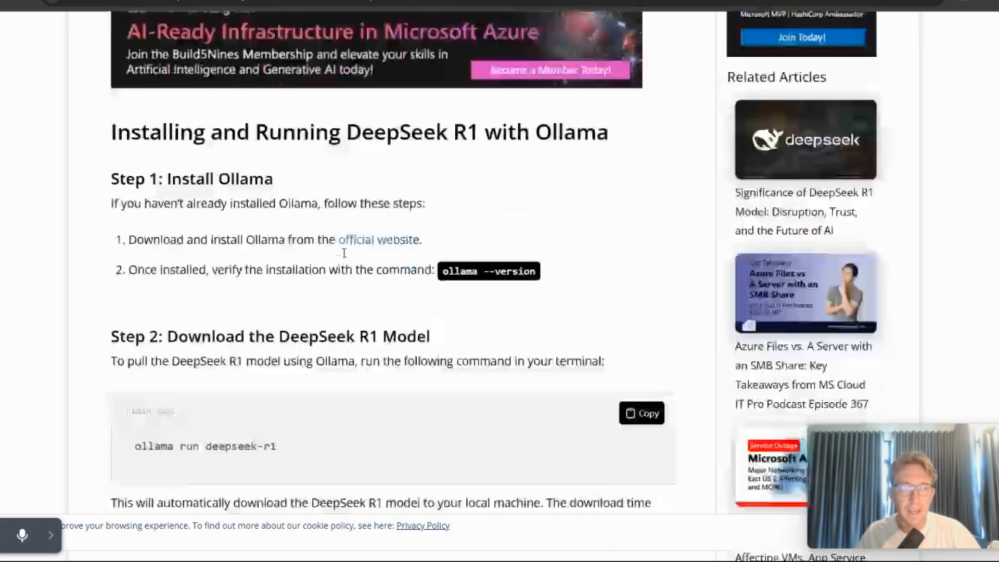
# Scroll to Build5Nines Step 2 and highlight the 'ollama run deepseek-r1' command and model name
pyautogui.scroll(-3)
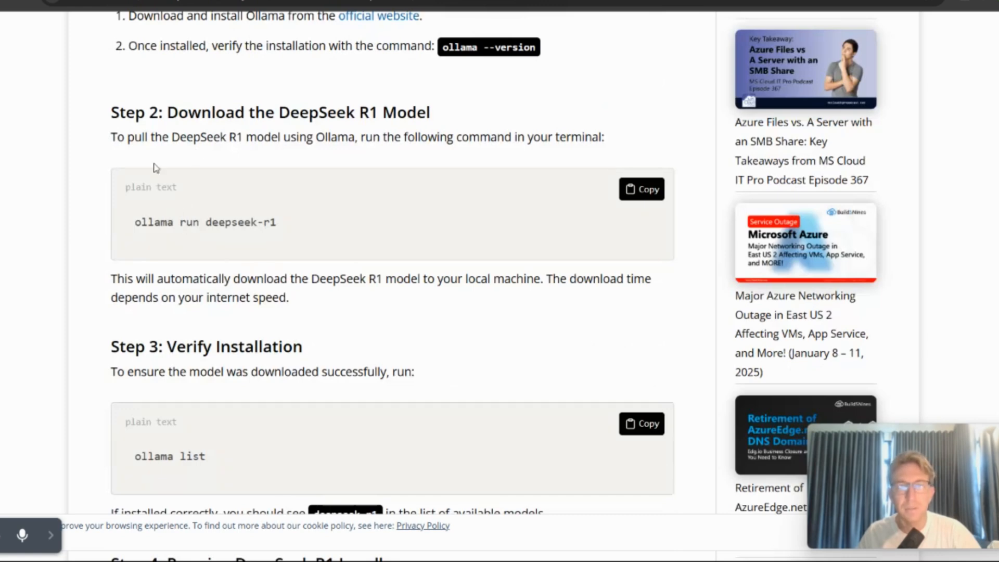
pyautogui.doubleClick(205, 221)
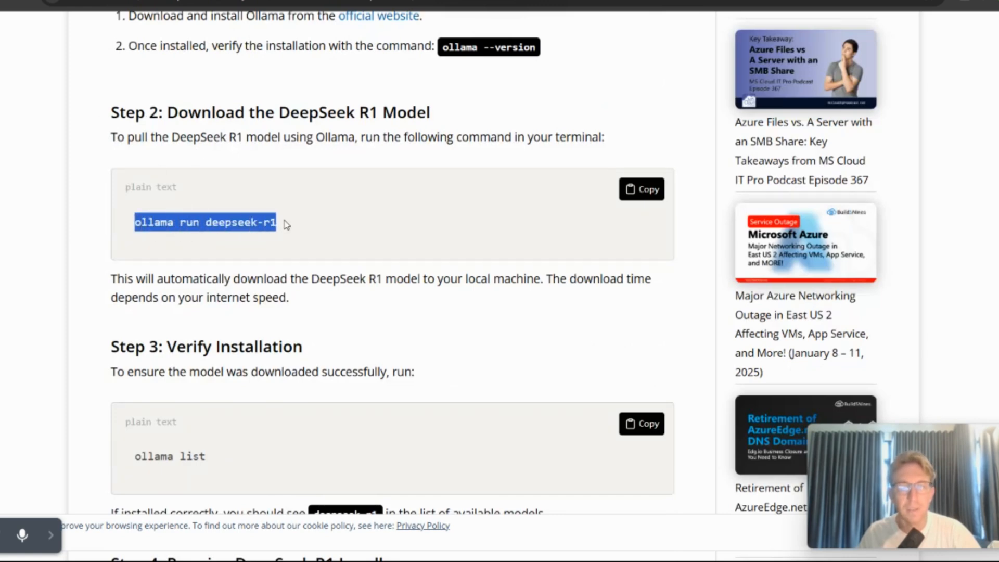
pyautogui.moveTo(367, 316)
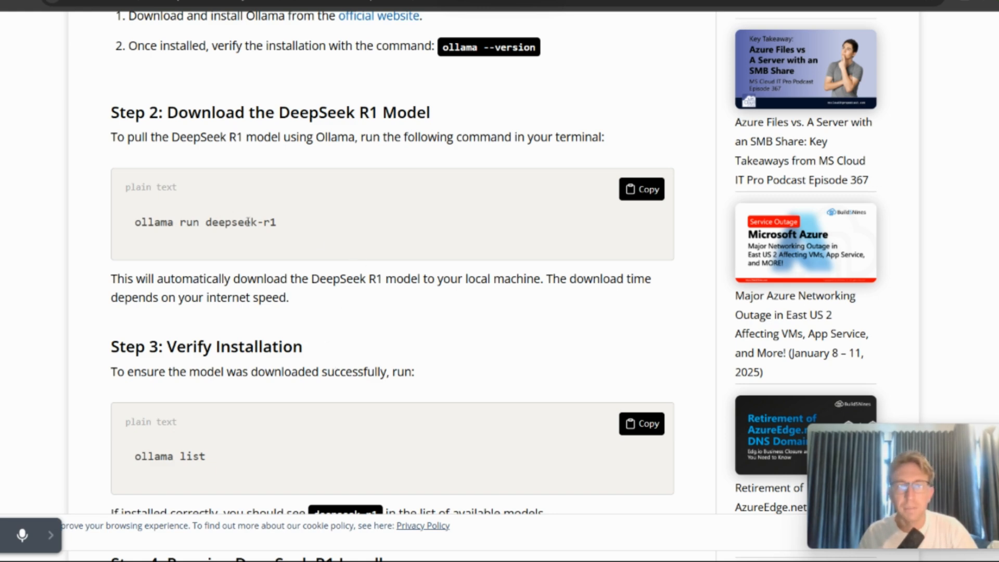
pyautogui.doubleClick(240, 222)
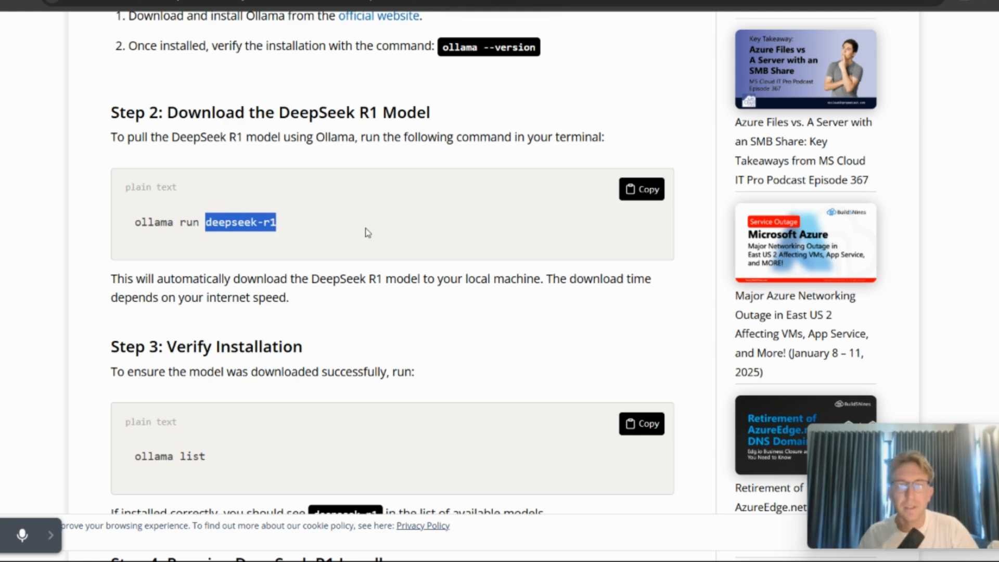
pyautogui.click(278, 239)
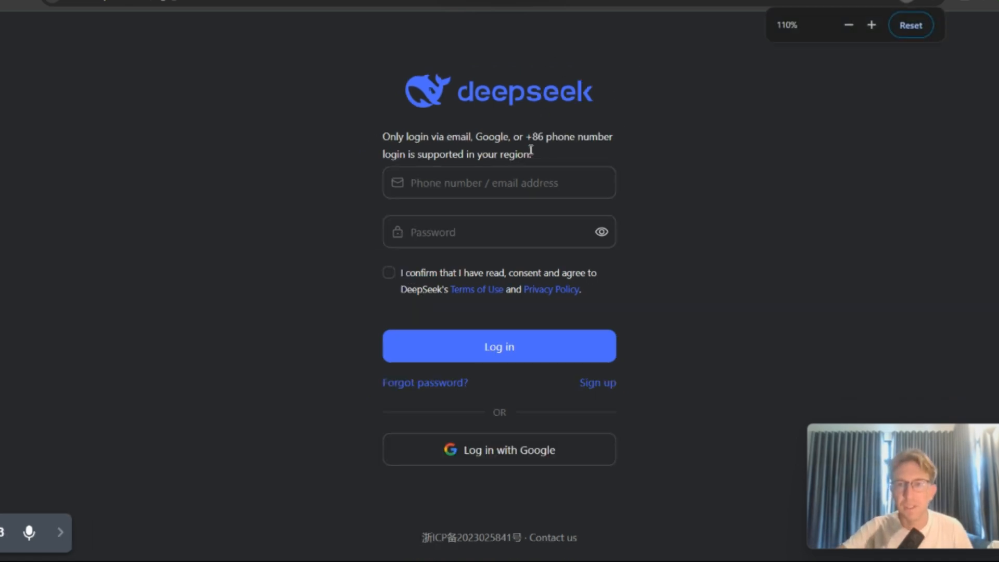
# Go from the DeepSeek login to the sign-up form's email field, discarding a stray Outlook draft
pyautogui.click(848, 25)
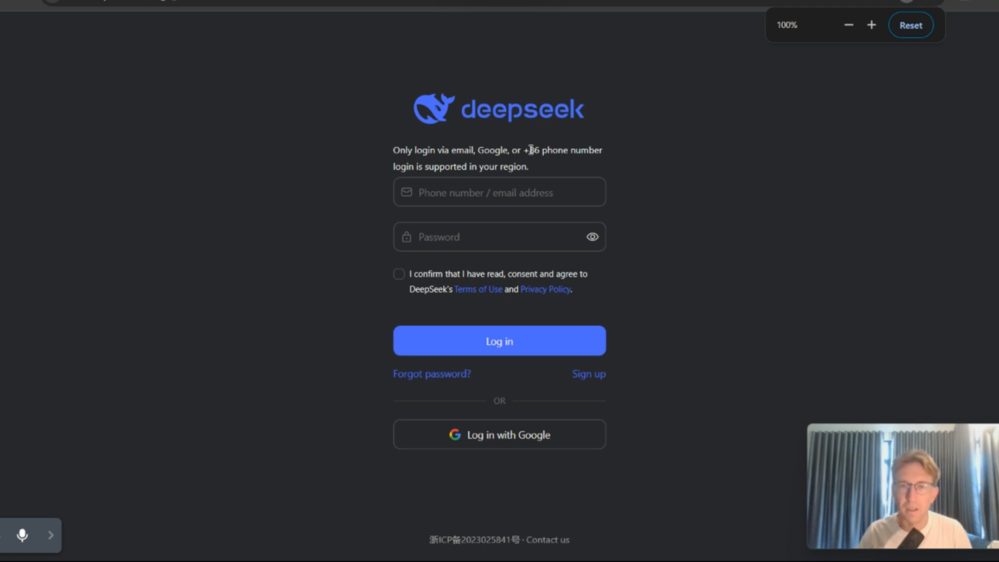
pyautogui.moveTo(511, 463)
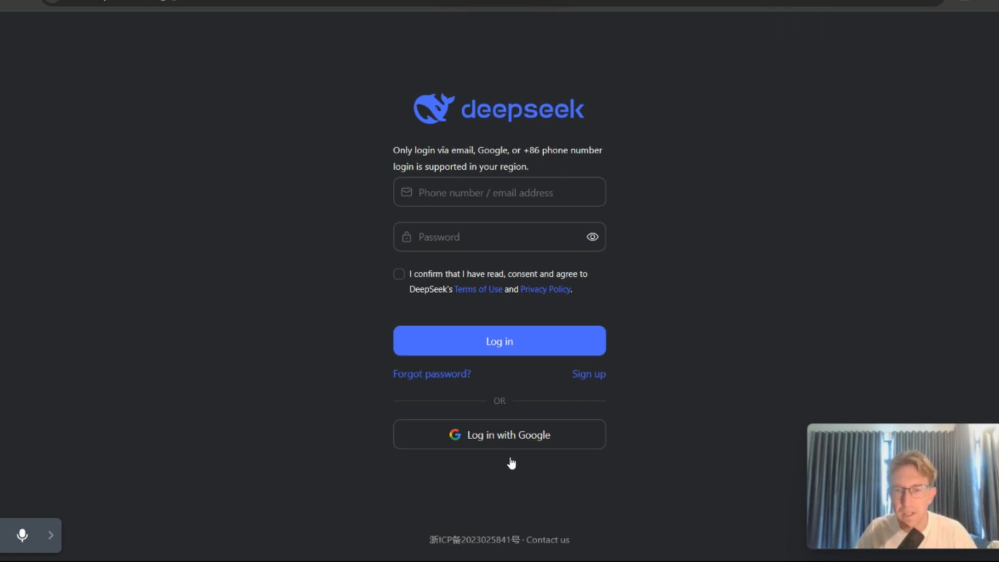
pyautogui.moveTo(465, 163)
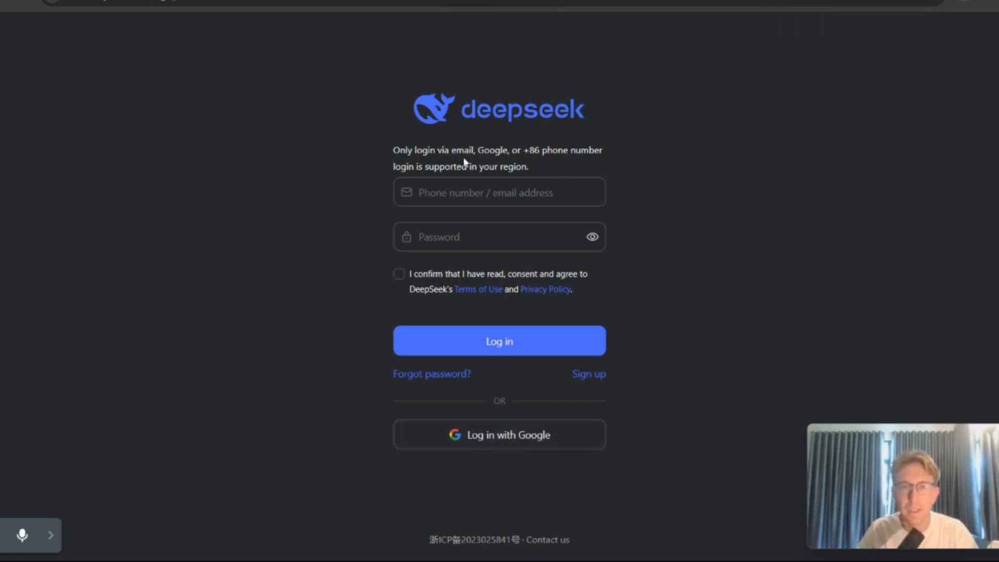
pyautogui.moveTo(510, 184)
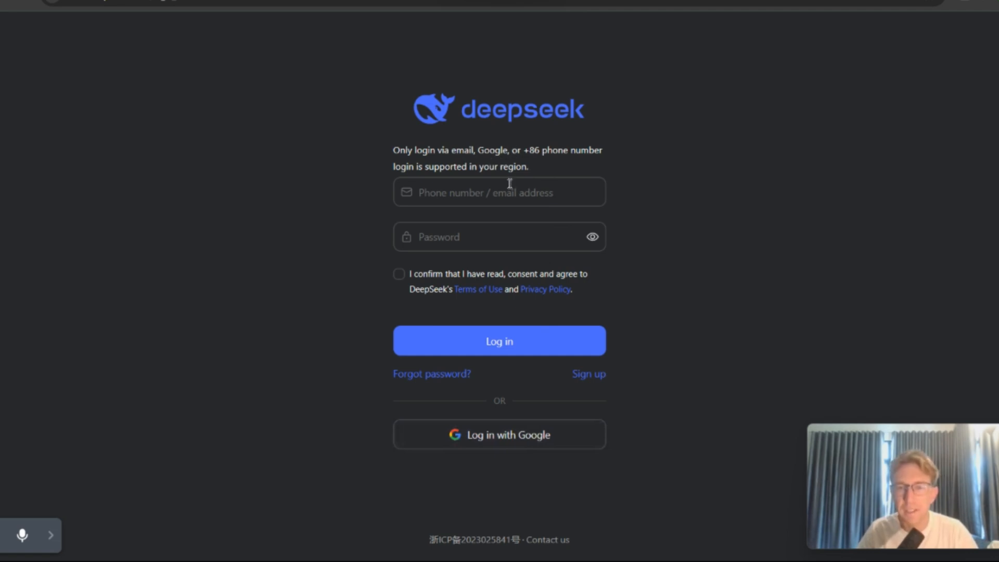
pyautogui.moveTo(576, 381)
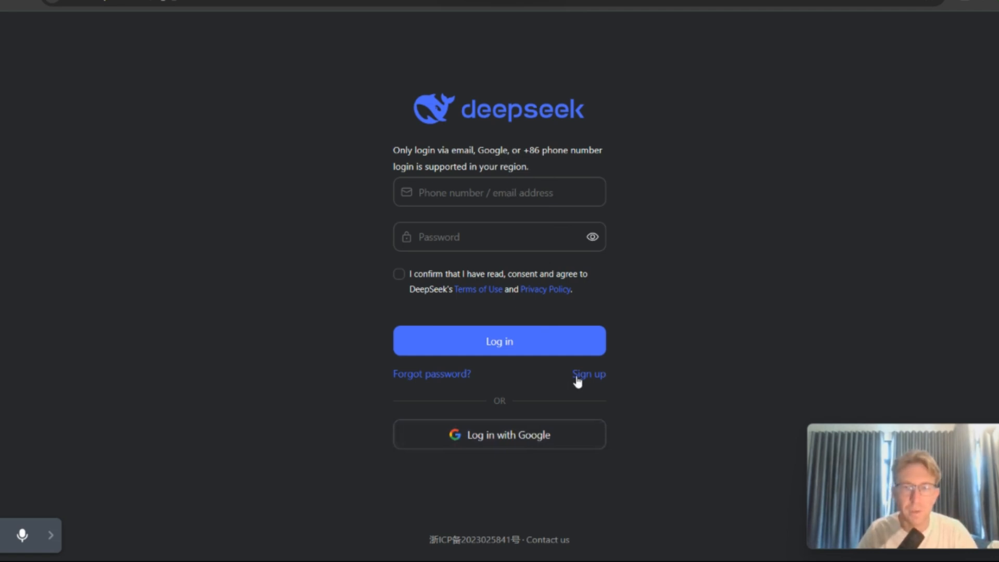
pyautogui.click(587, 373)
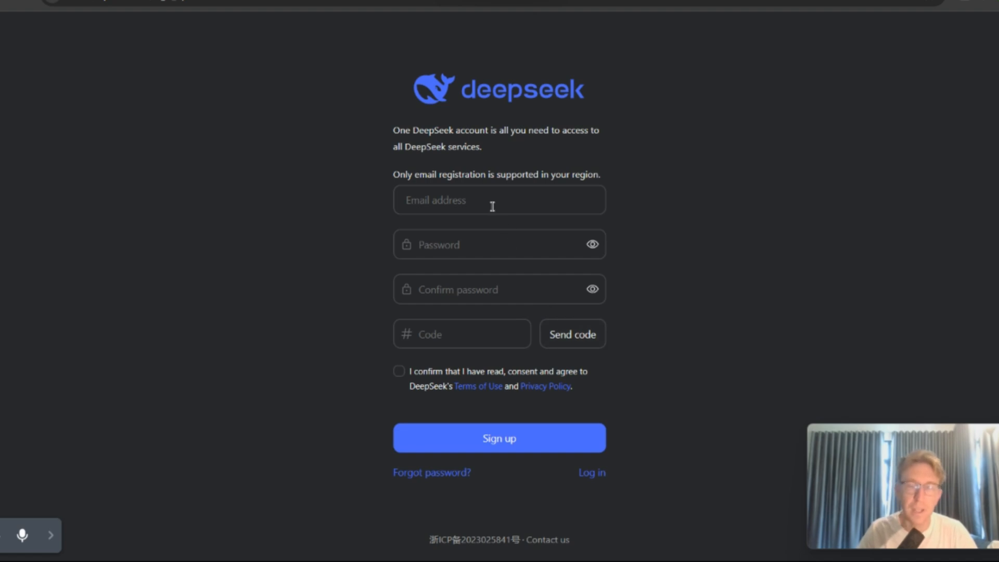
pyautogui.click(499, 200)
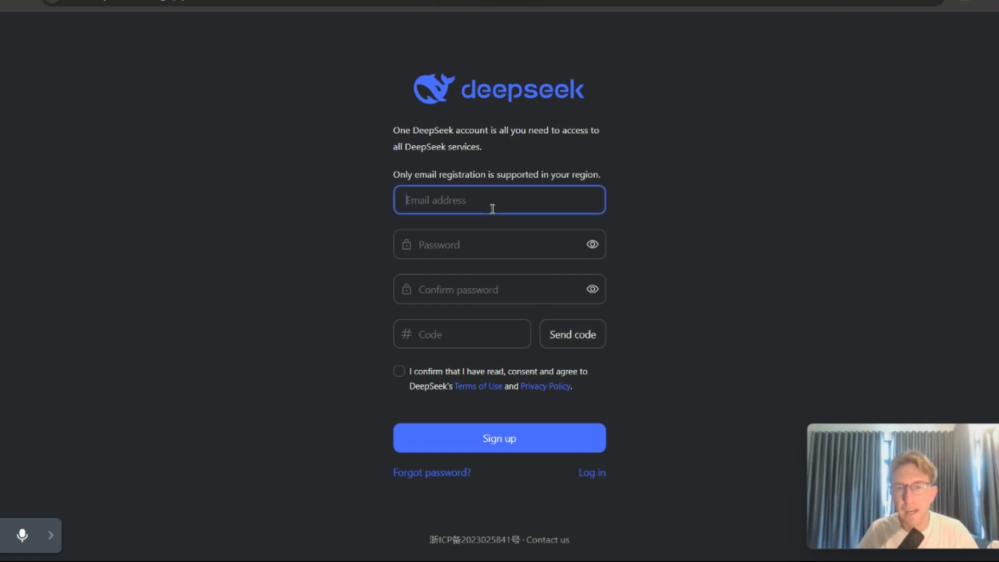
pyautogui.moveTo(658, 189)
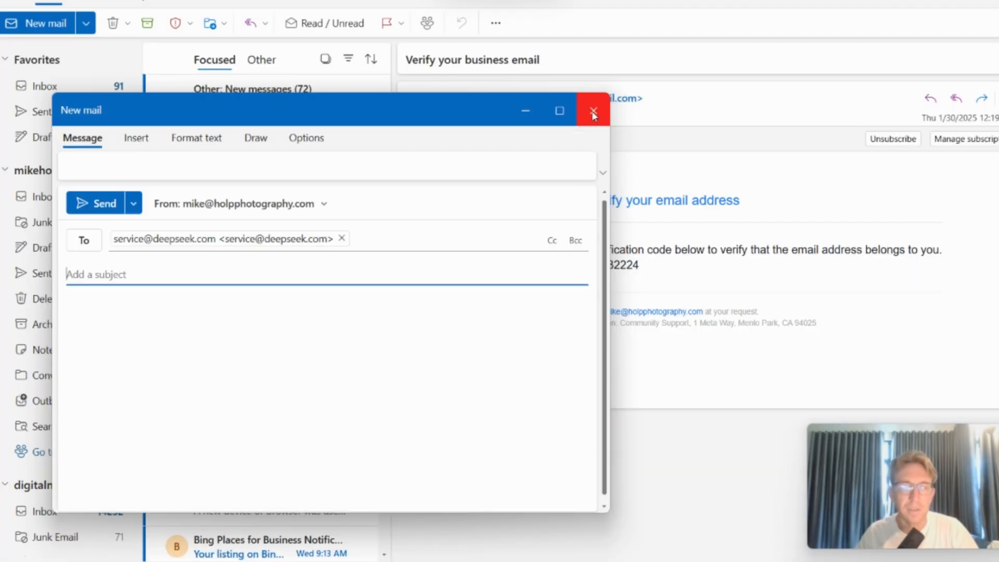
pyautogui.click(593, 110)
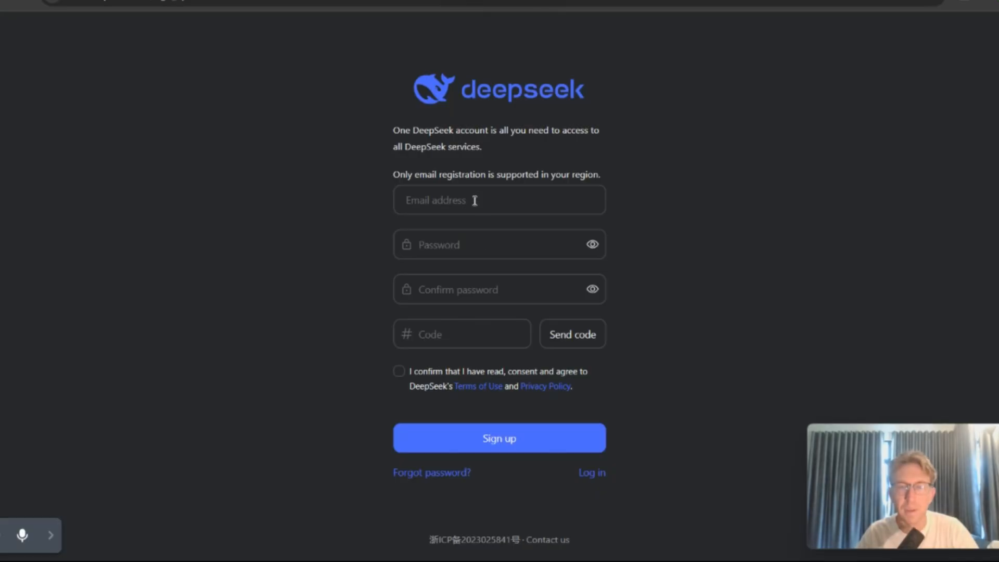
pyautogui.click(499, 199)
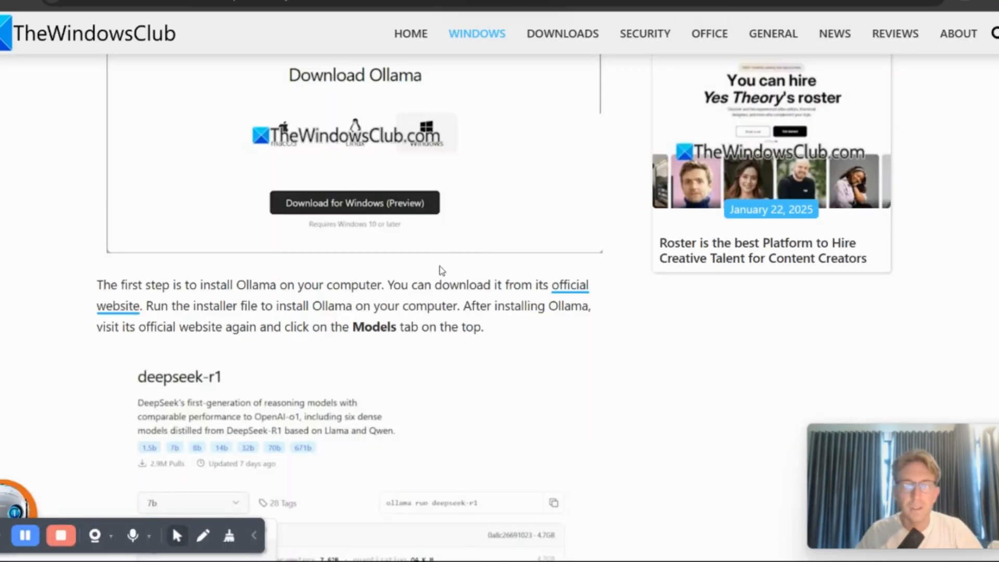
# Scroll TheWindowsClub guide down to the '2] Install DeepSeek R1 model with cmd' section
pyautogui.scroll(-3)
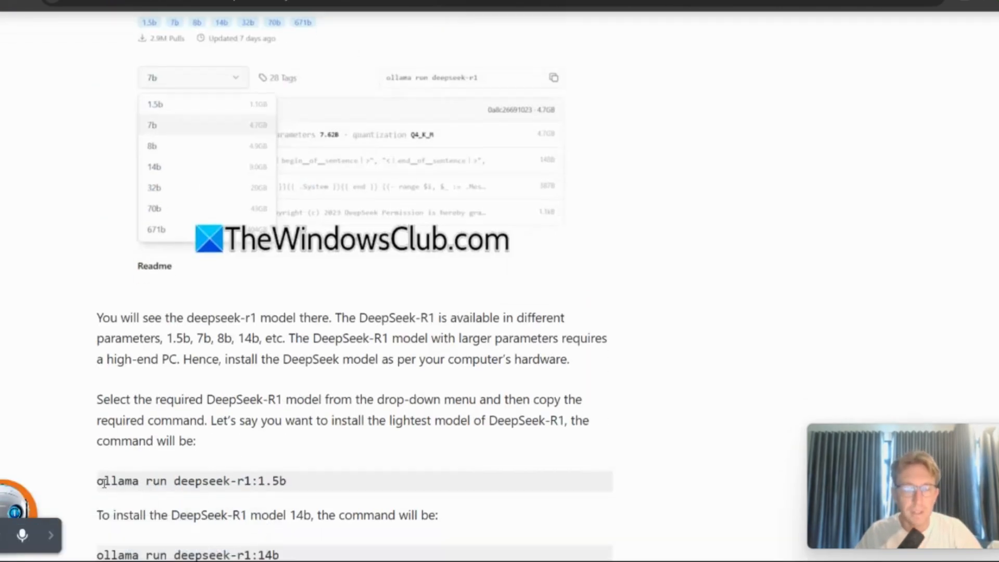
pyautogui.scroll(-3)
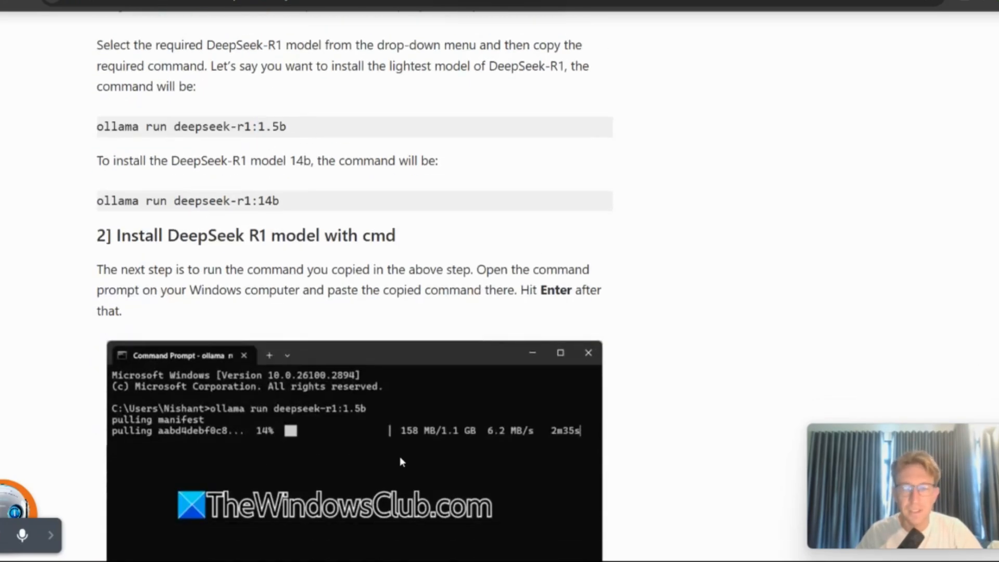
pyautogui.scroll(-3)
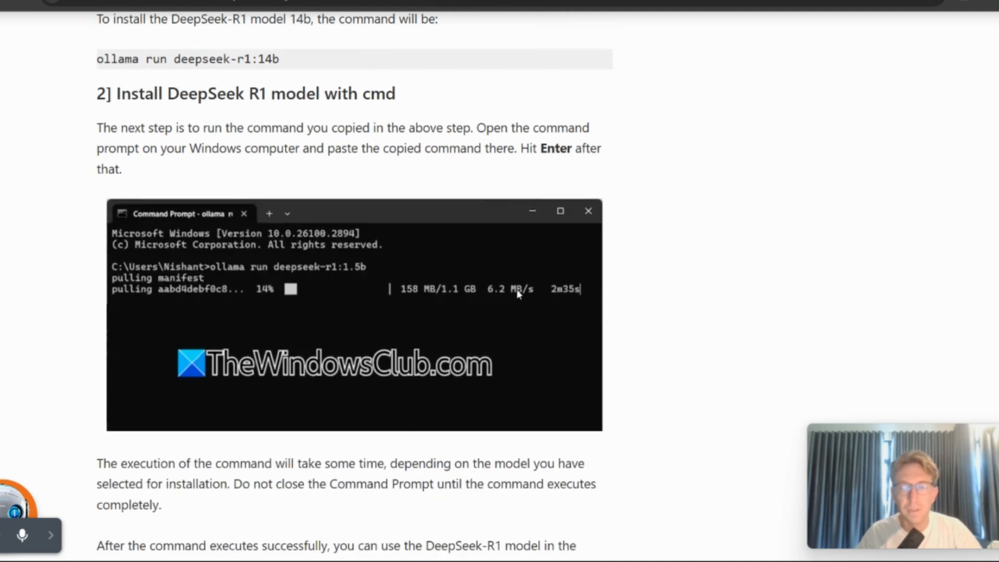
pyautogui.scroll(3)
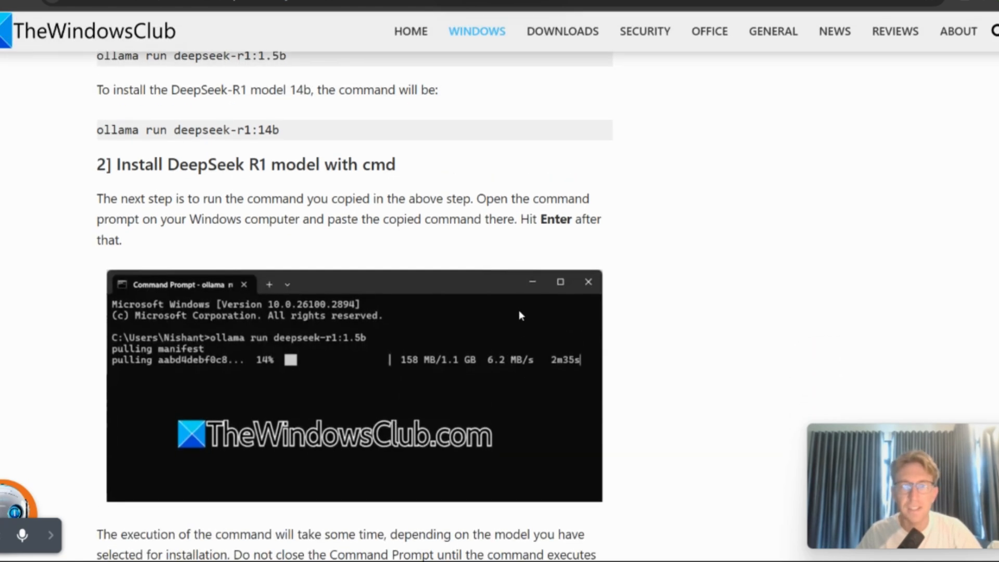
pyautogui.moveTo(519, 315)
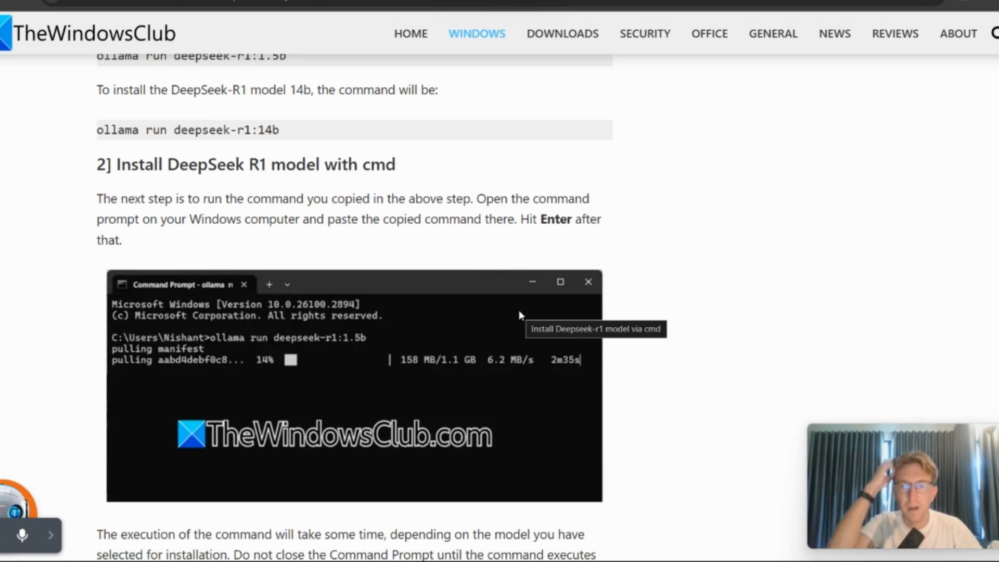
pyautogui.scroll(-3)
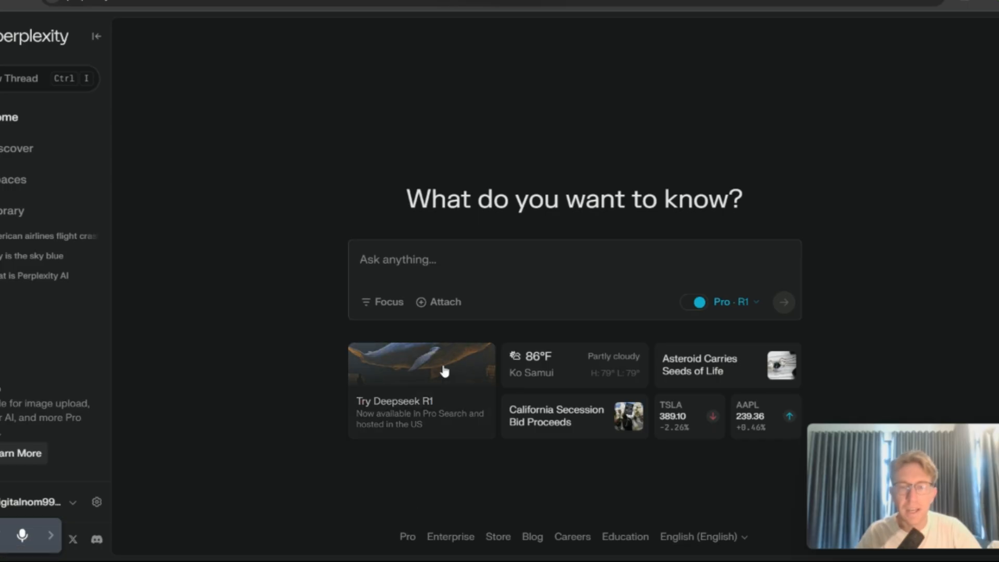
pyautogui.moveTo(441, 389)
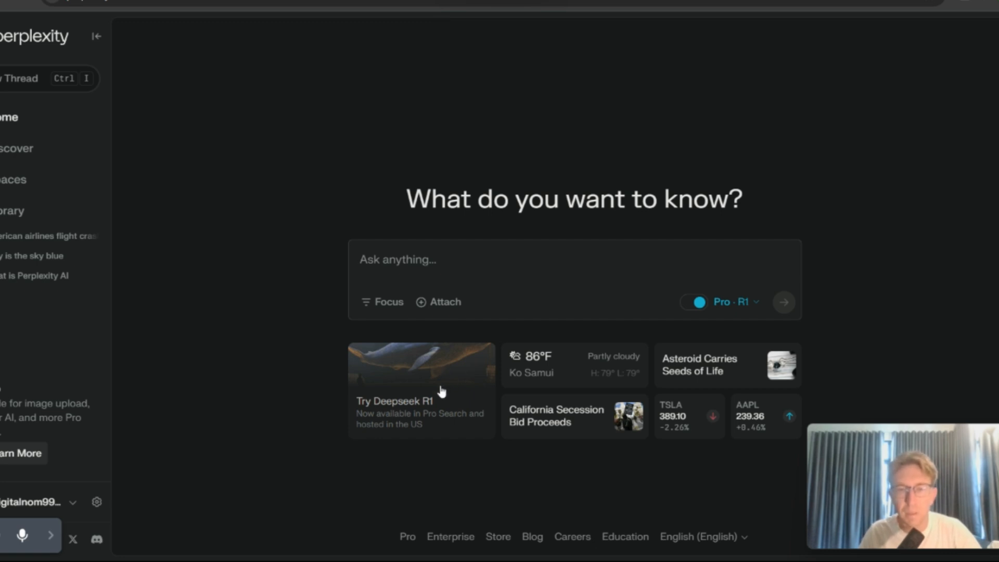
pyautogui.moveTo(393, 430)
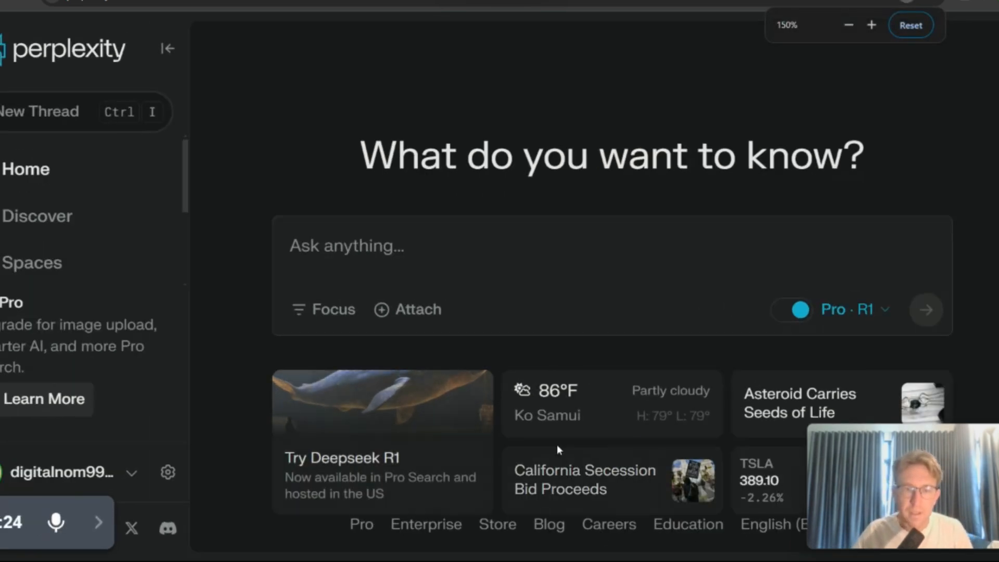
pyautogui.moveTo(468, 494)
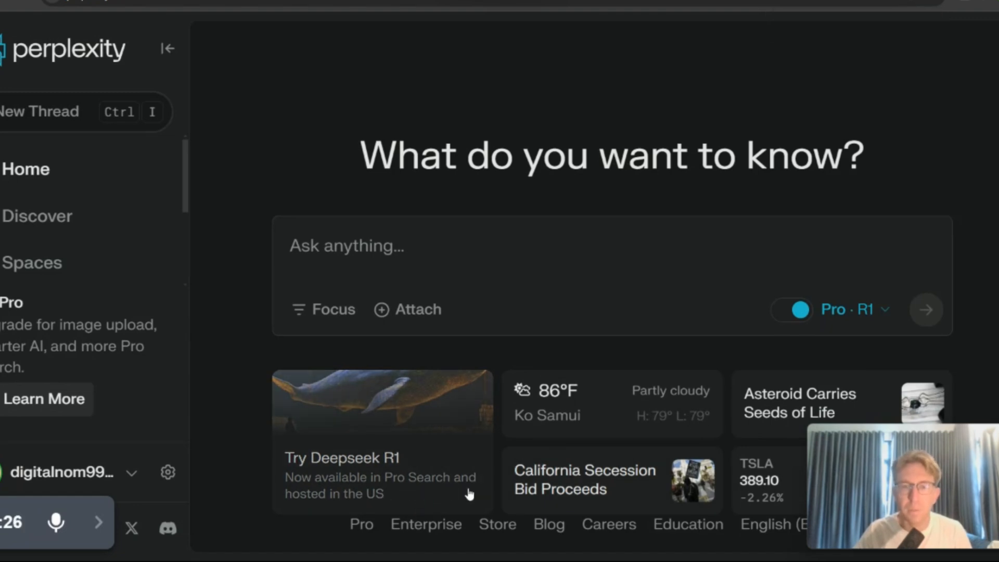
pyautogui.moveTo(380, 505)
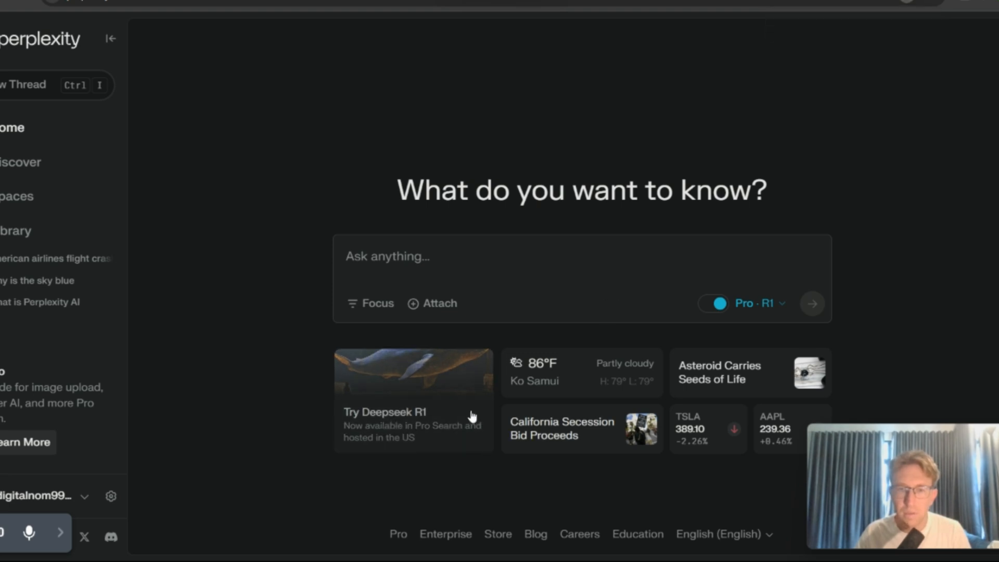
# Switch Perplexity's Ask box mode from Reasoning with R1 to Pro Search
pyautogui.click(757, 302)
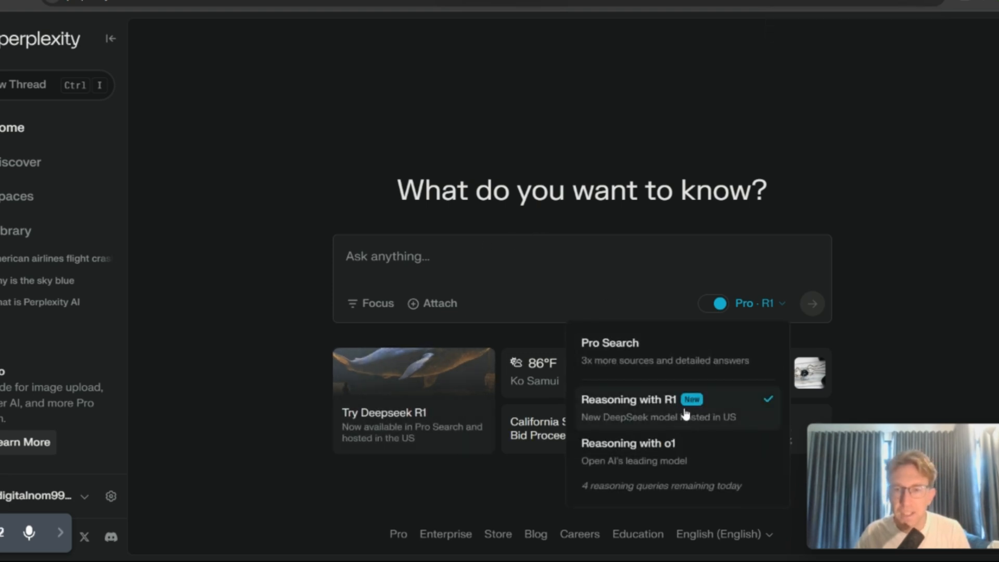
pyautogui.moveTo(171, 389)
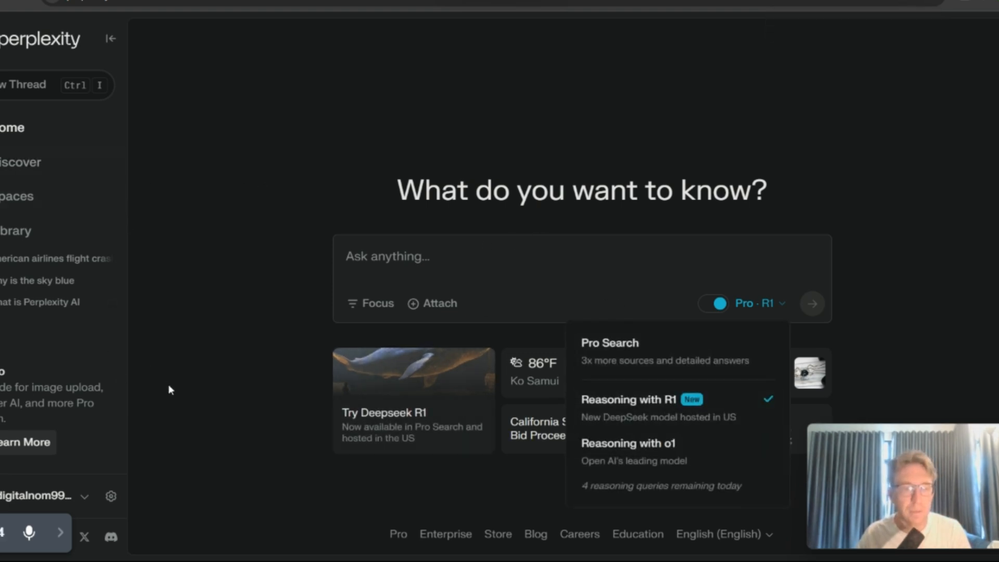
pyautogui.moveTo(666, 431)
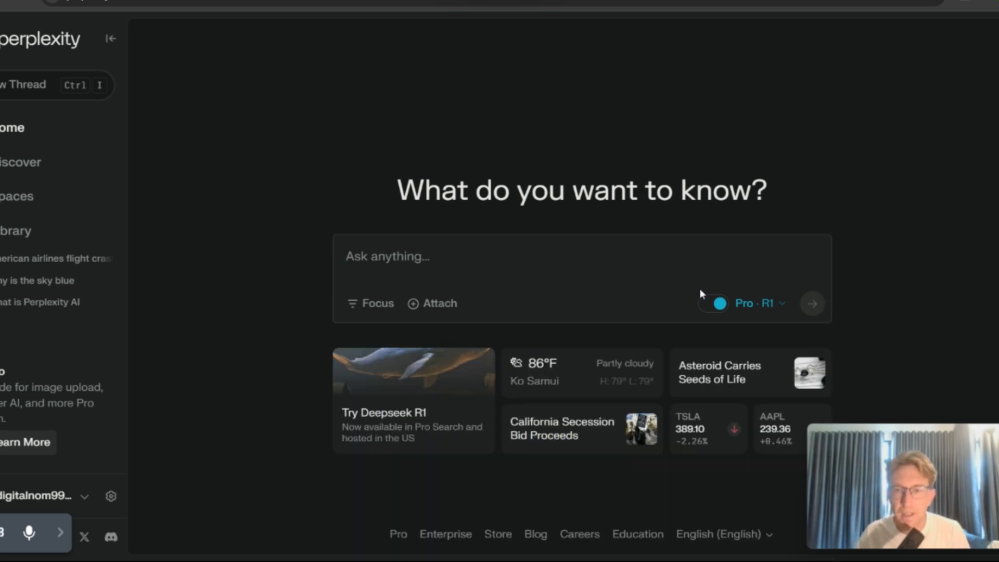
pyautogui.click(717, 302)
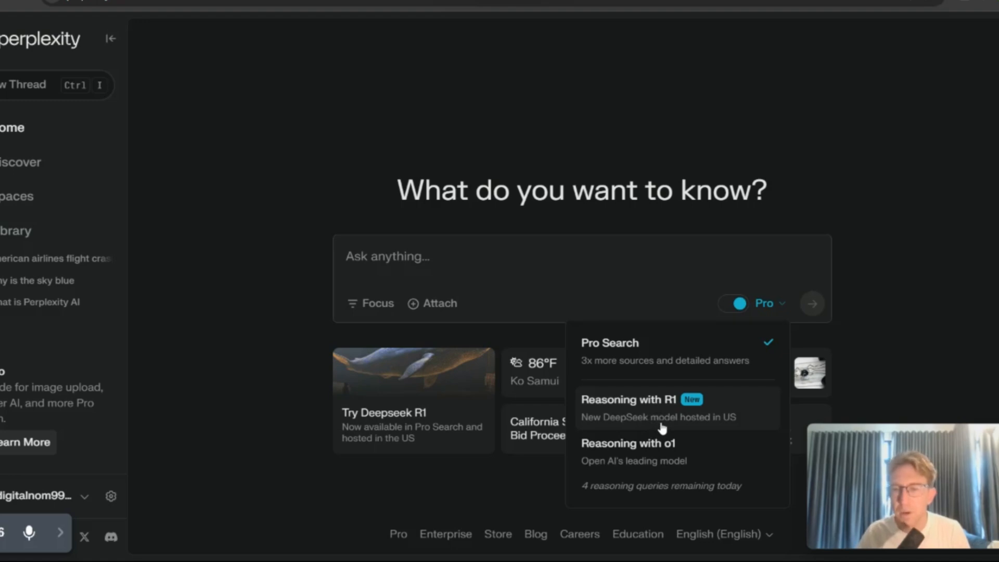
pyautogui.moveTo(706, 458)
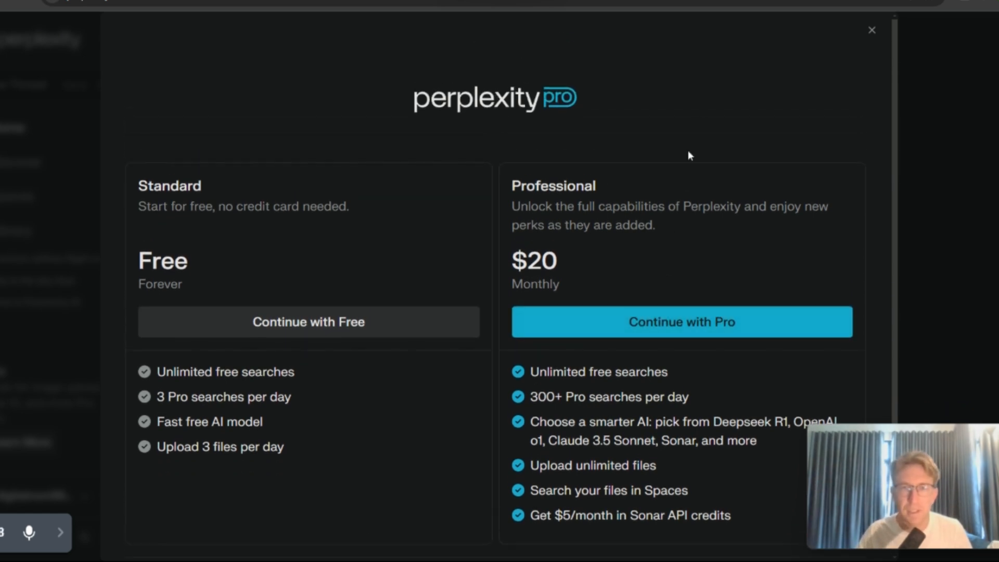
# Close the Perplexity Pro popup and set the search mode back to Reasoning with R1
pyautogui.click(872, 30)
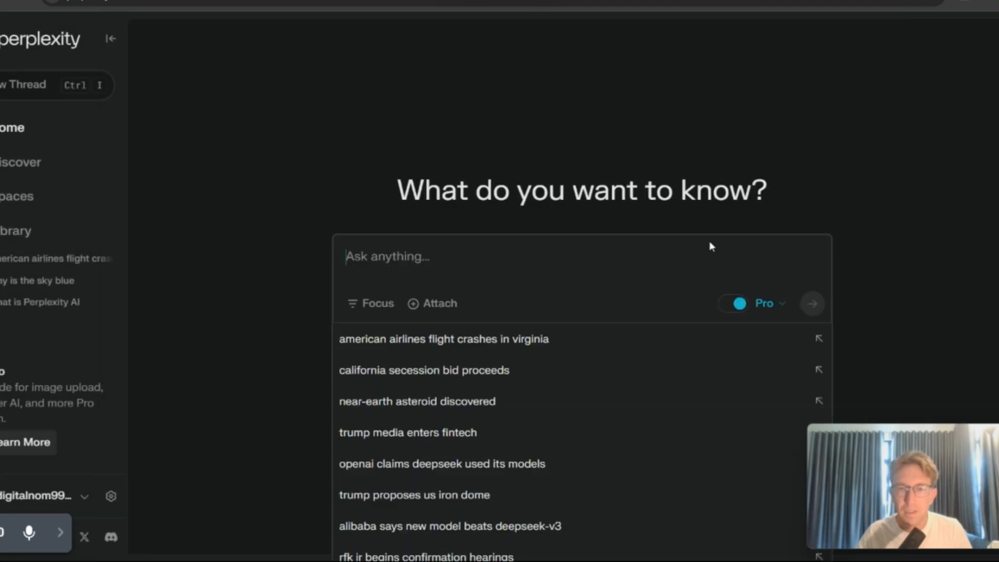
pyautogui.click(764, 303)
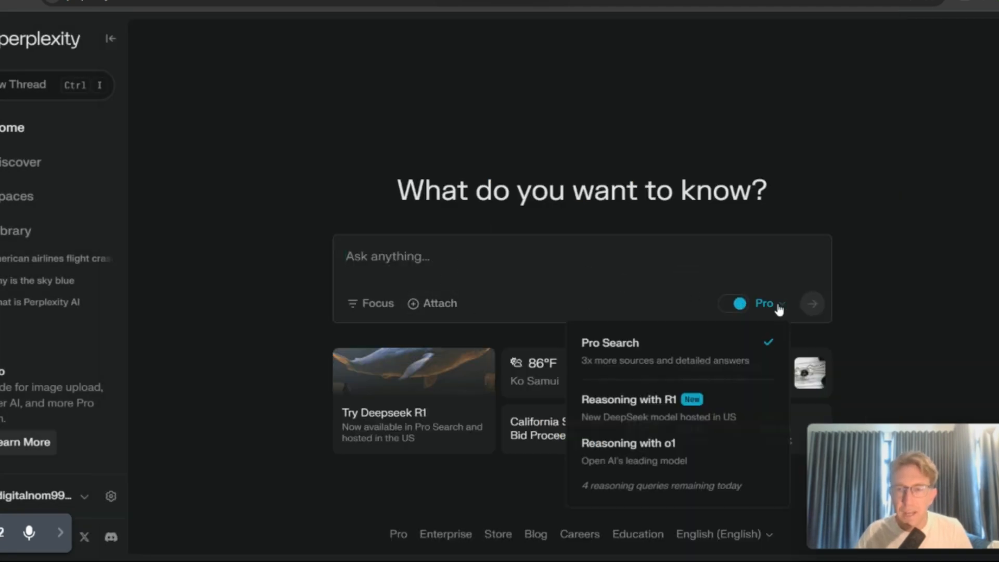
pyautogui.click(628, 400)
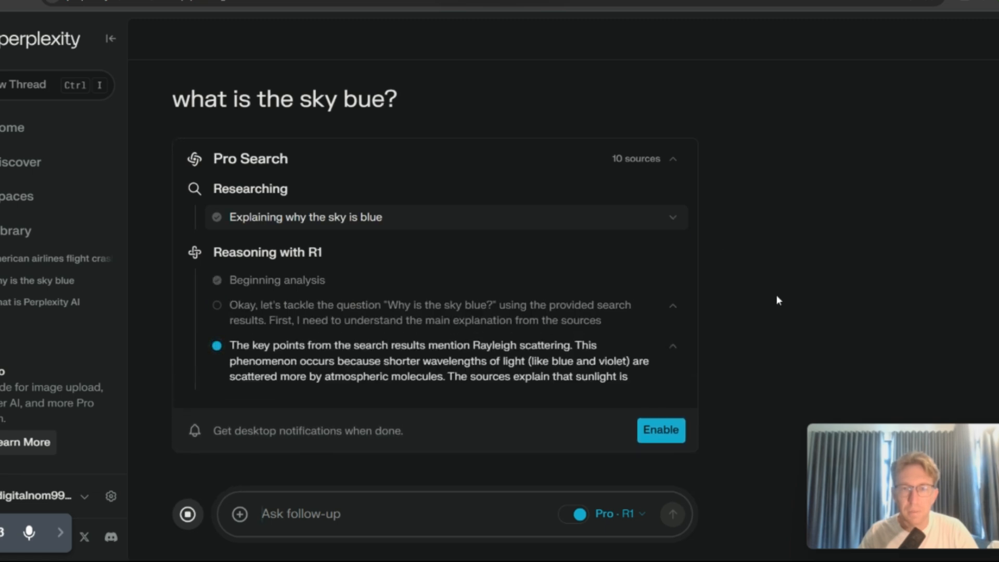
pyautogui.scroll(-3)
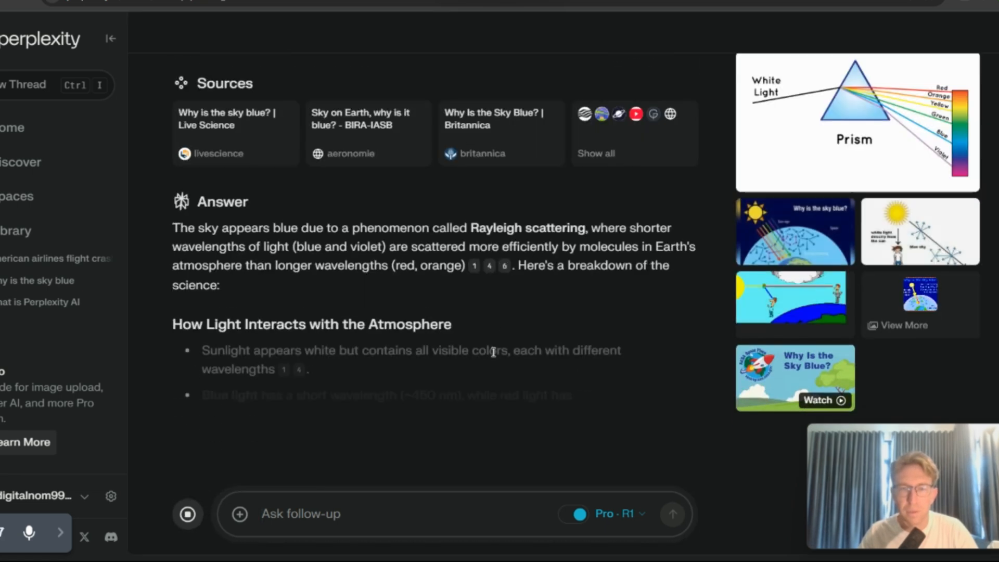
pyautogui.scroll(-3)
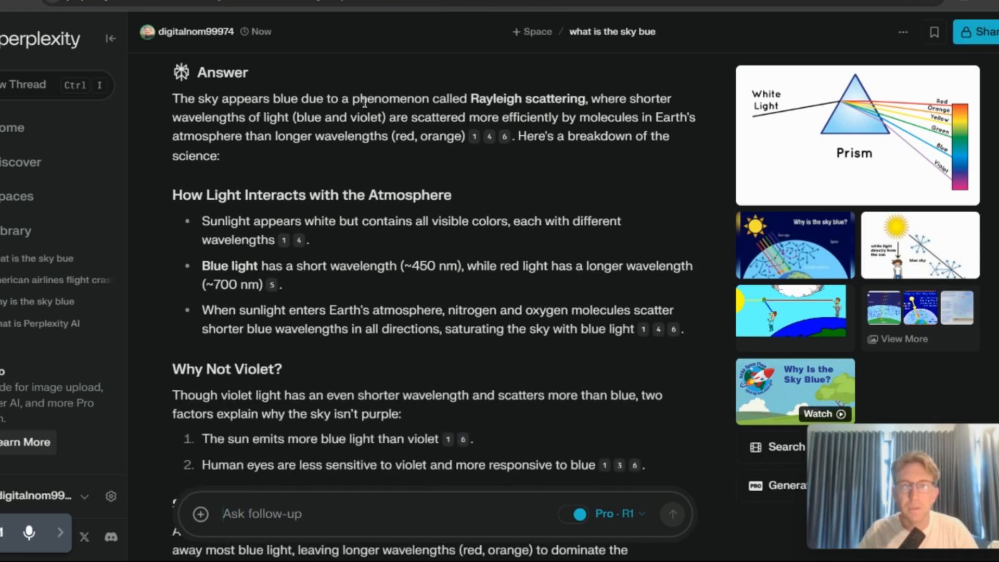
pyautogui.moveTo(545, 99)
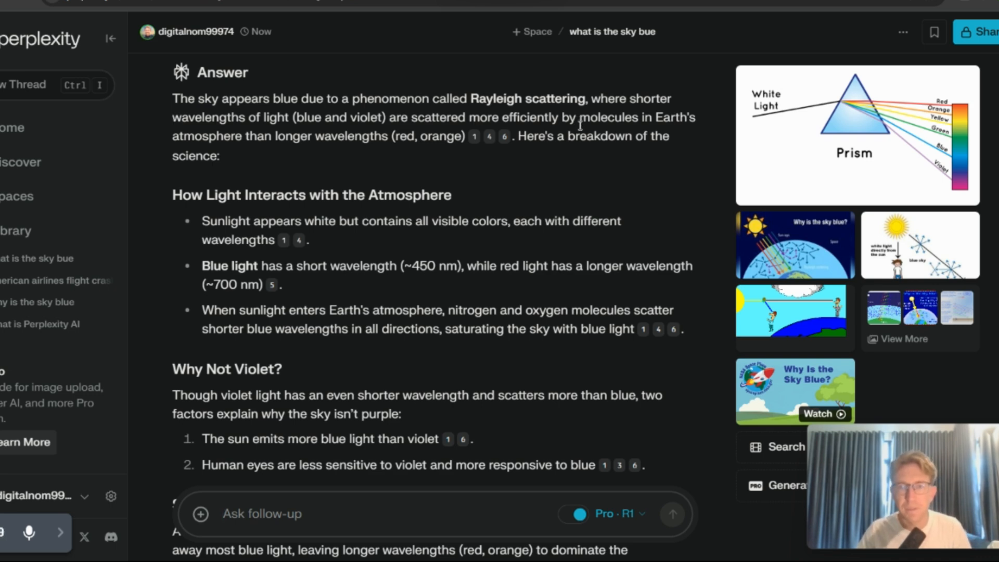
pyautogui.moveTo(578, 214)
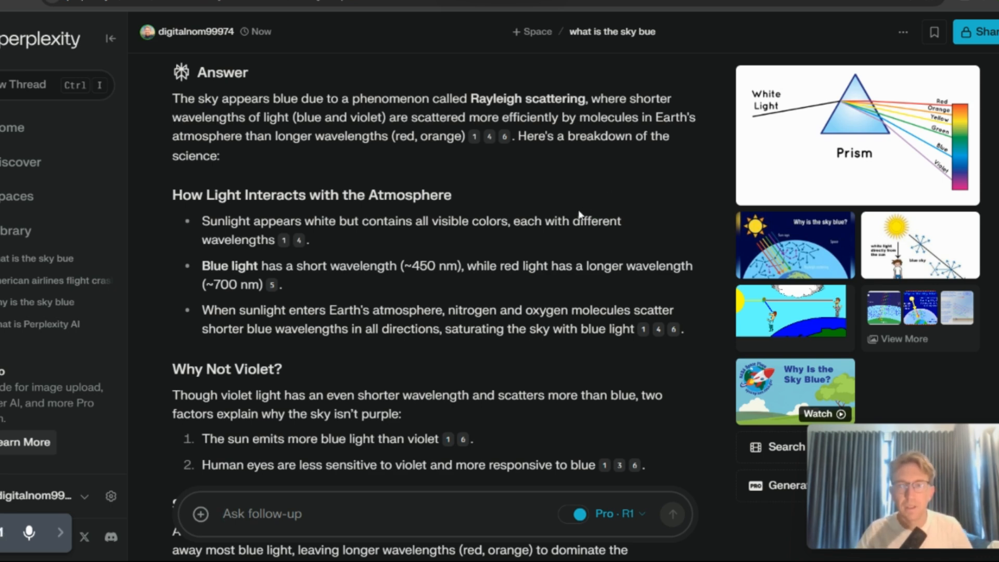
pyautogui.scroll(-3)
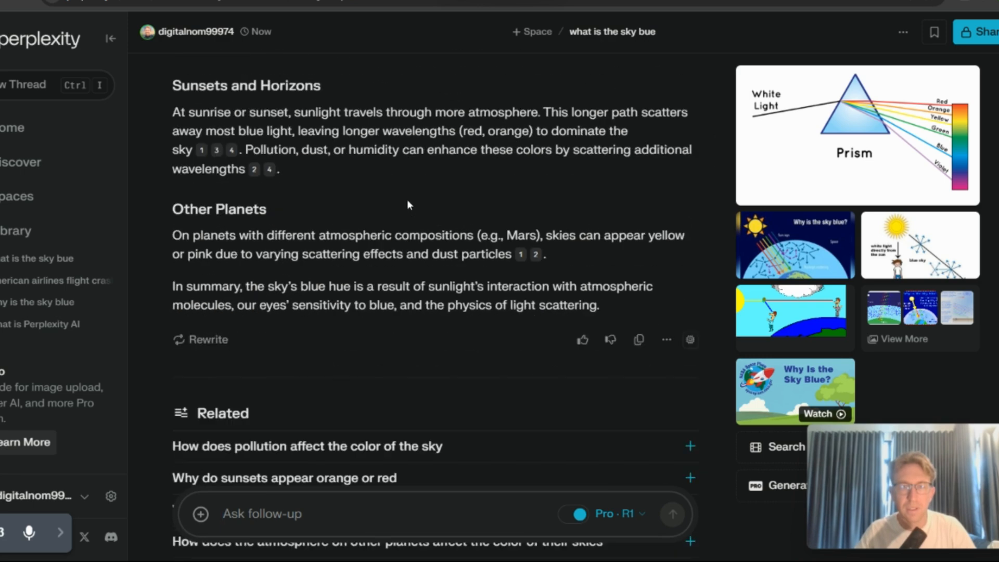
pyautogui.scroll(-3)
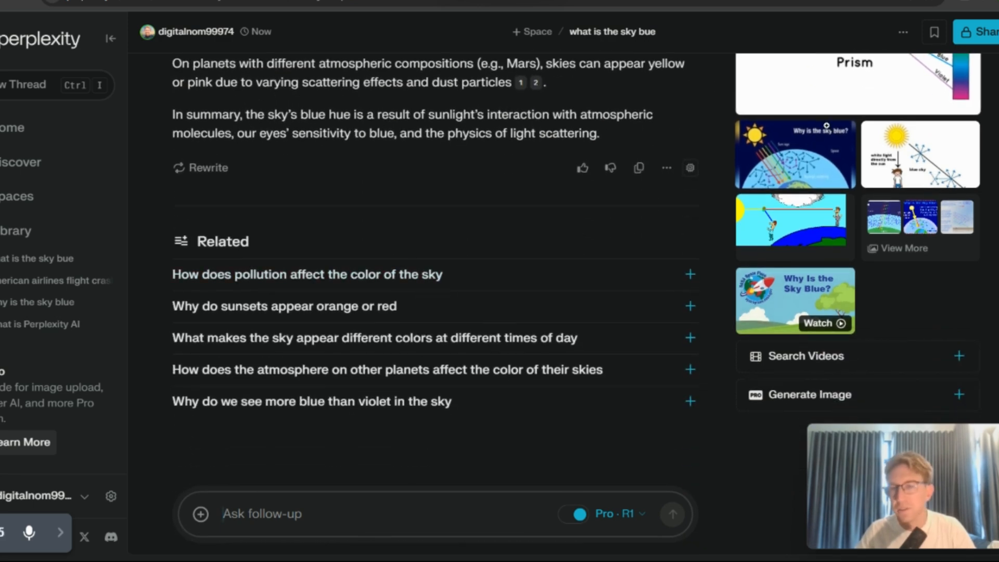
pyautogui.scroll(3)
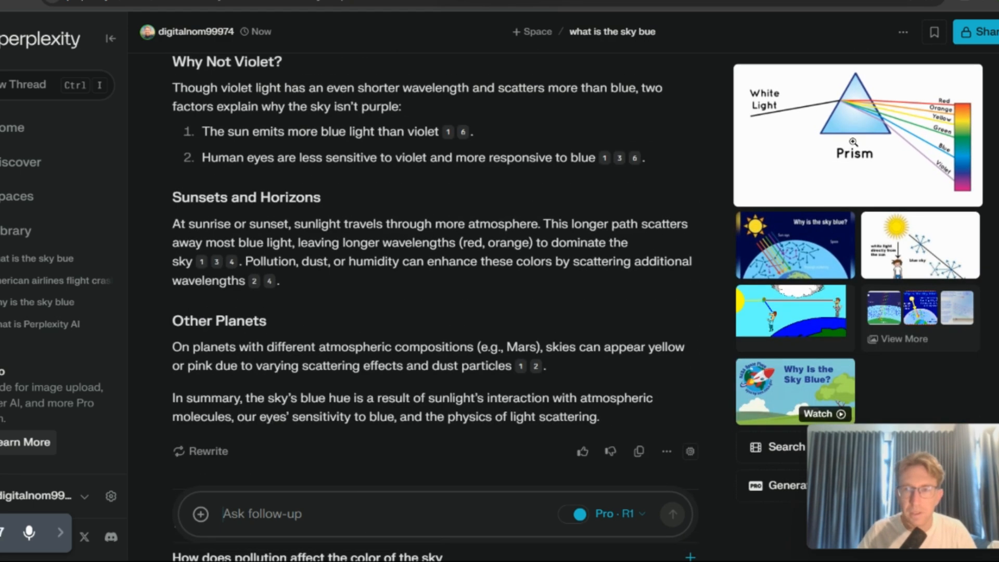
pyautogui.scroll(-3)
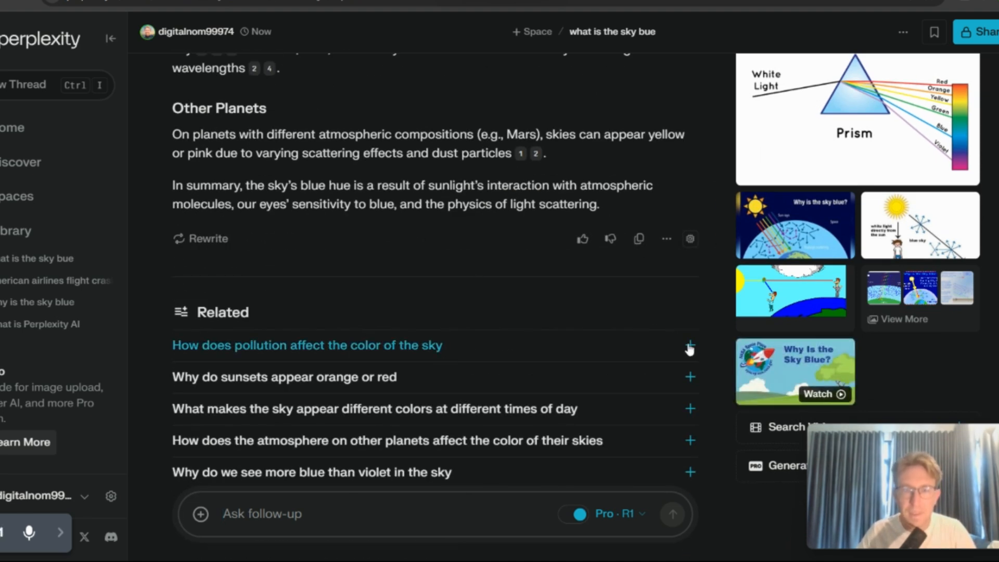
# Run the related question 'How does pollution affect the color of the sky' and scroll its answer
pyautogui.click(689, 344)
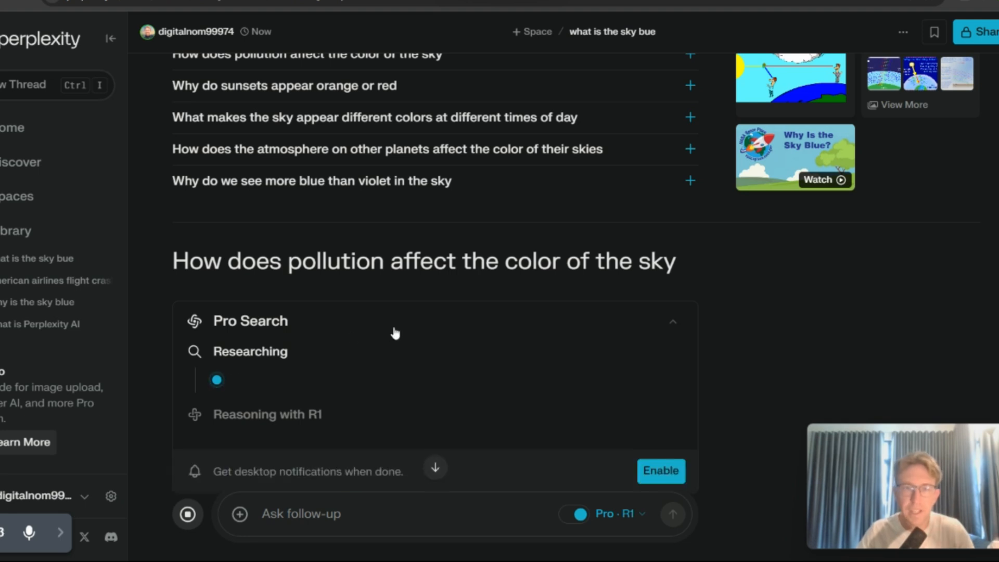
pyautogui.scroll(-3)
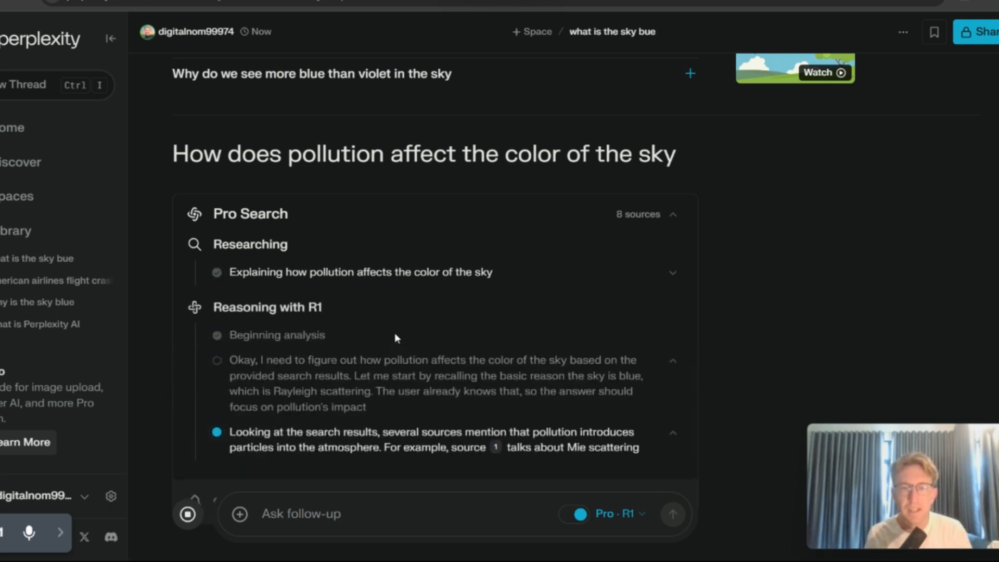
pyautogui.scroll(-3)
pyautogui.write('can you tell me about Tiananmen square')
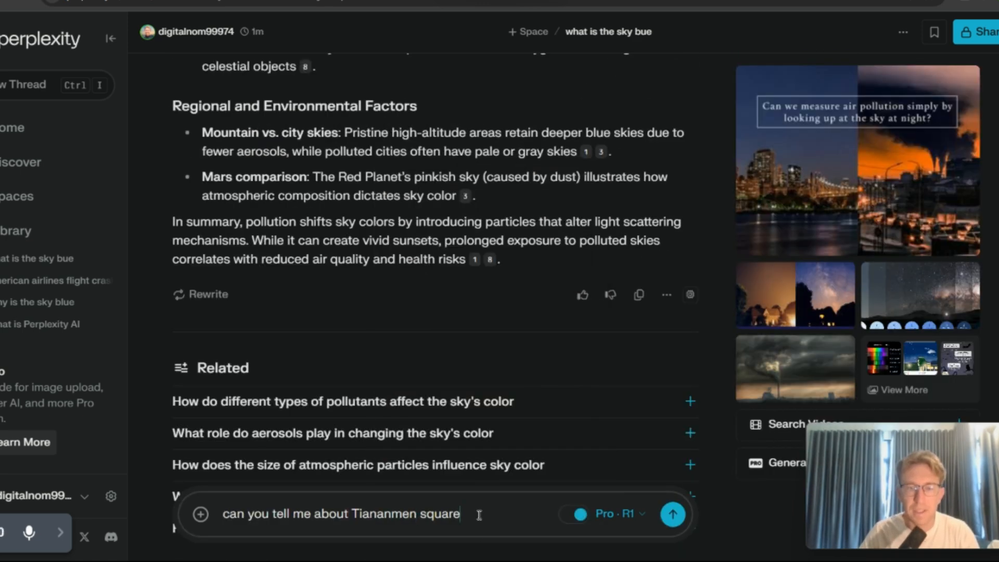
# Send 'can you tell me about Tiananmen square' and scroll to the 10-source answer
pyautogui.click(673, 515)
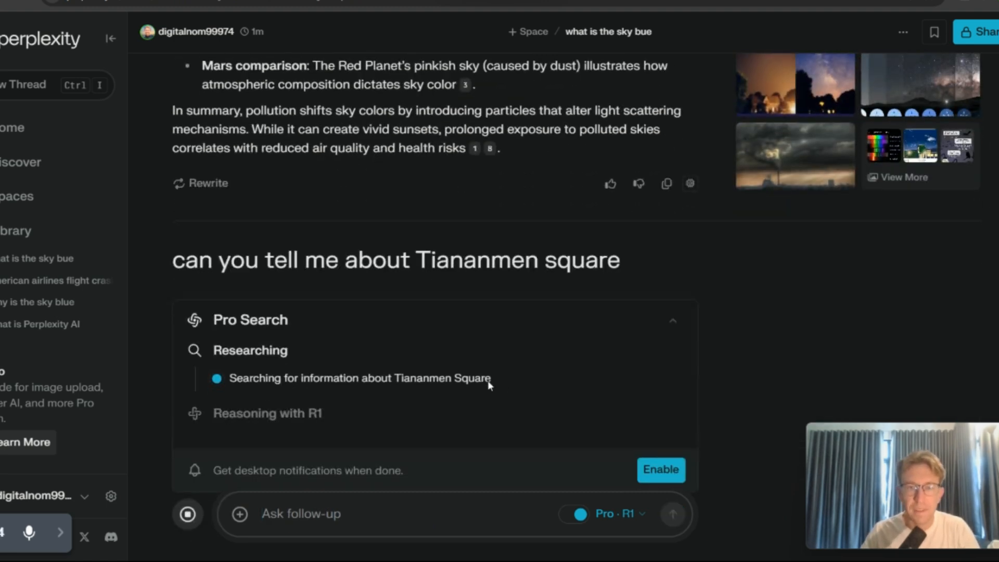
pyautogui.scroll(-3)
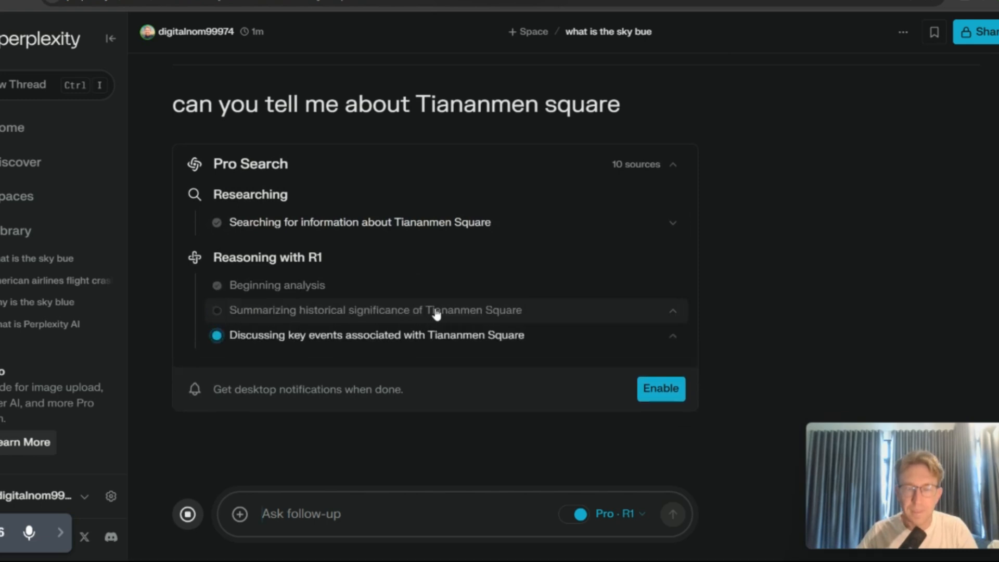
pyautogui.moveTo(554, 314)
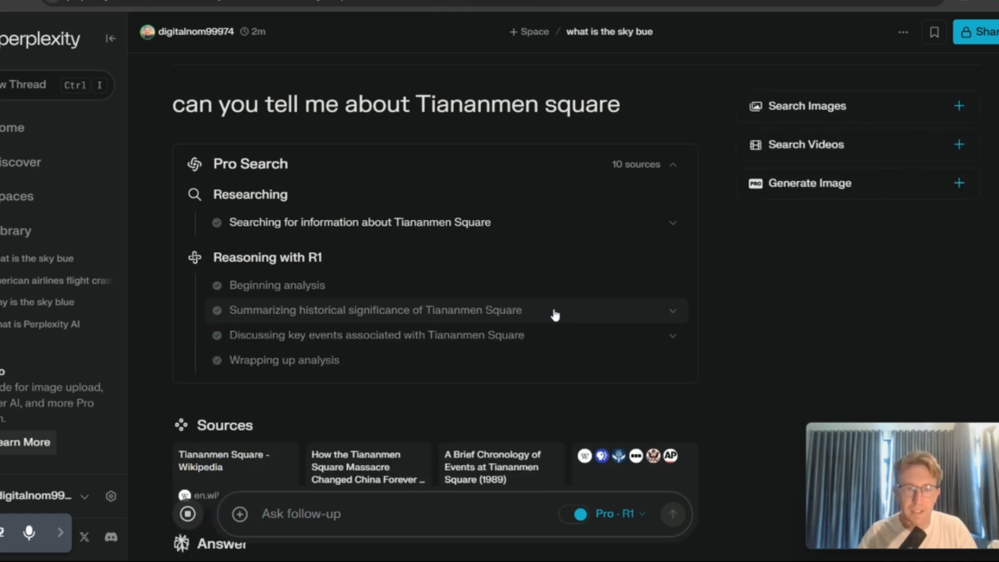
pyautogui.scroll(-3)
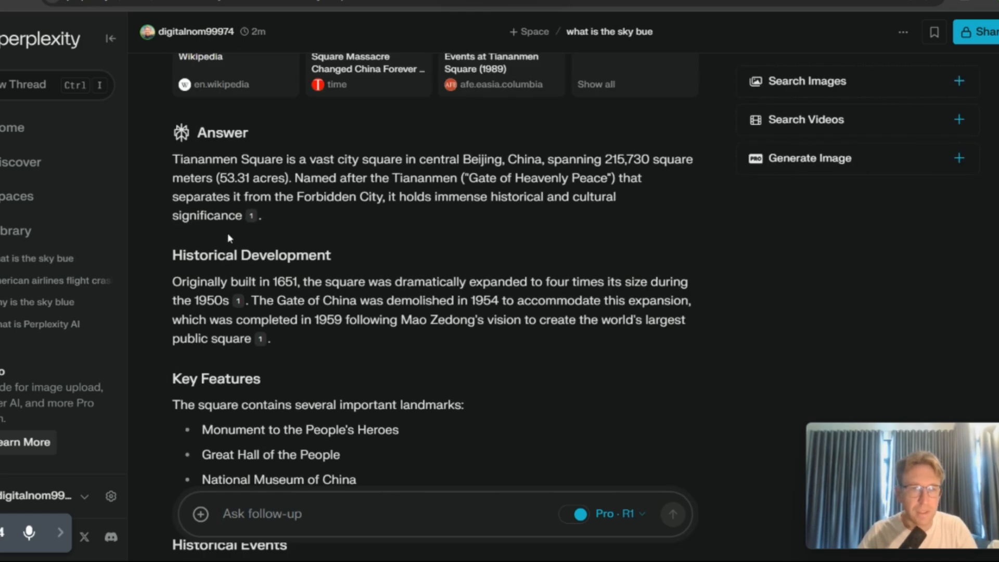
pyautogui.moveTo(336, 159)
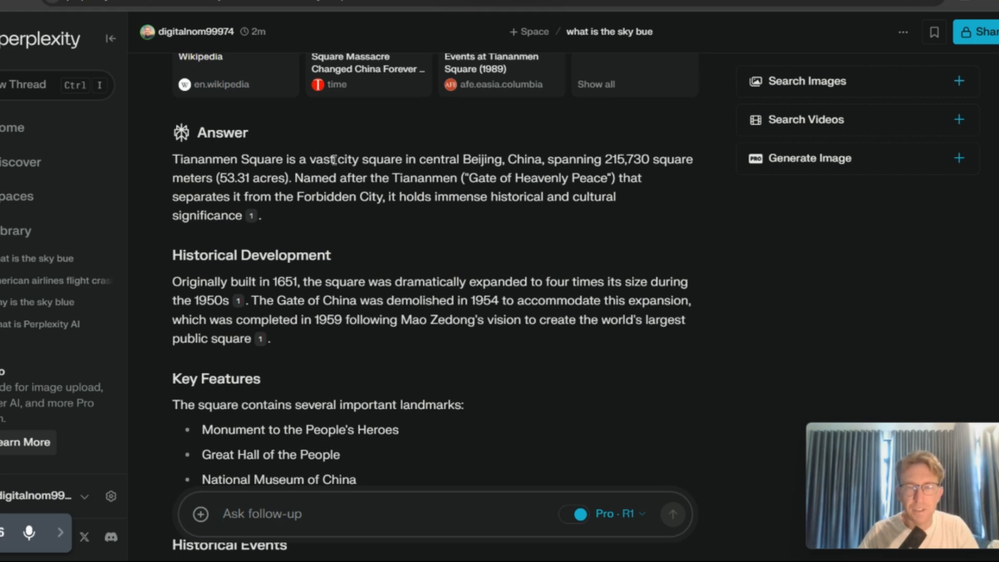
pyautogui.moveTo(627, 153)
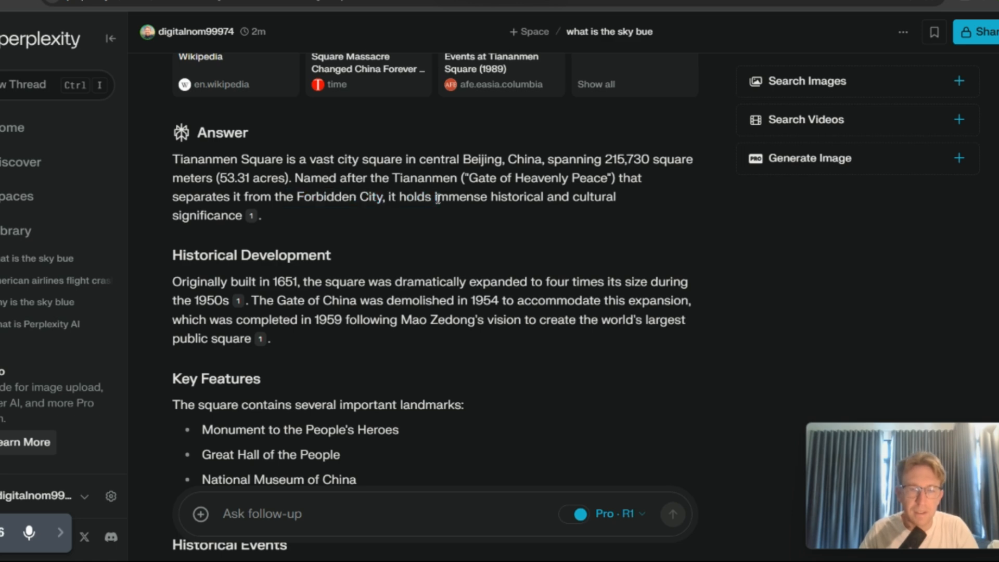
# Ask 'tell me about the controversy surrounding Tiananmen' and read the 1989 crackdown answer
pyautogui.scroll(-3)
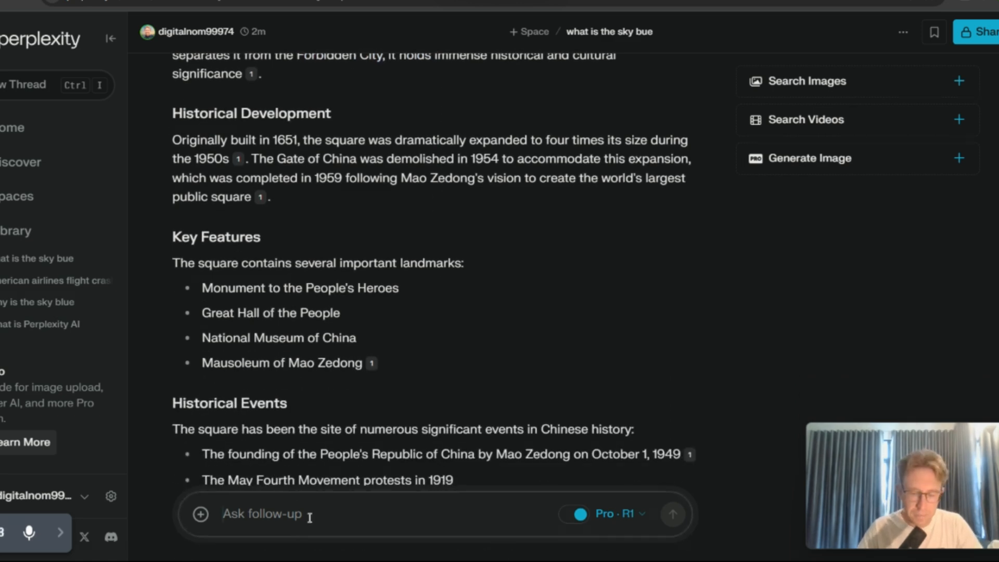
pyautogui.write('tell me abo')
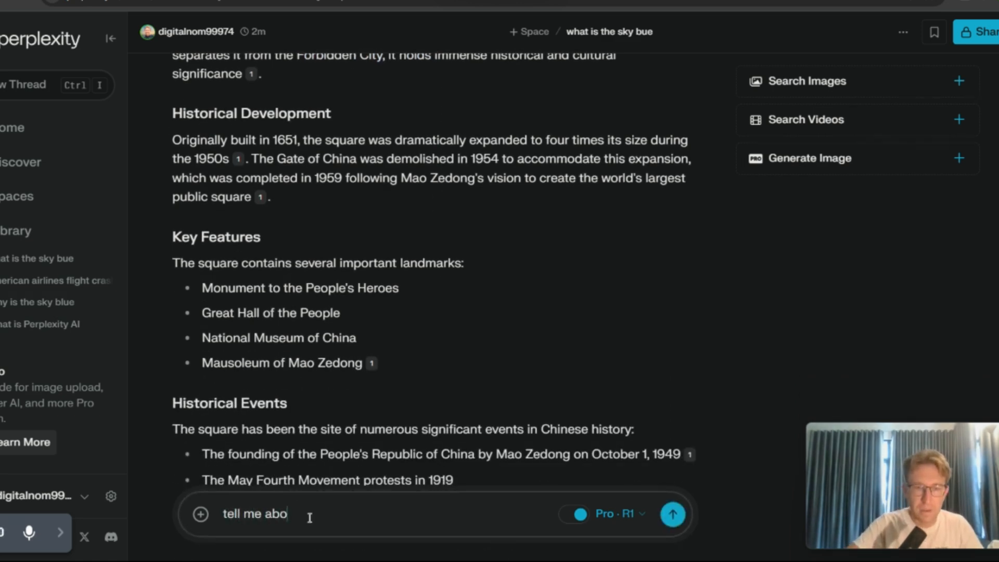
pyautogui.write('ut the')
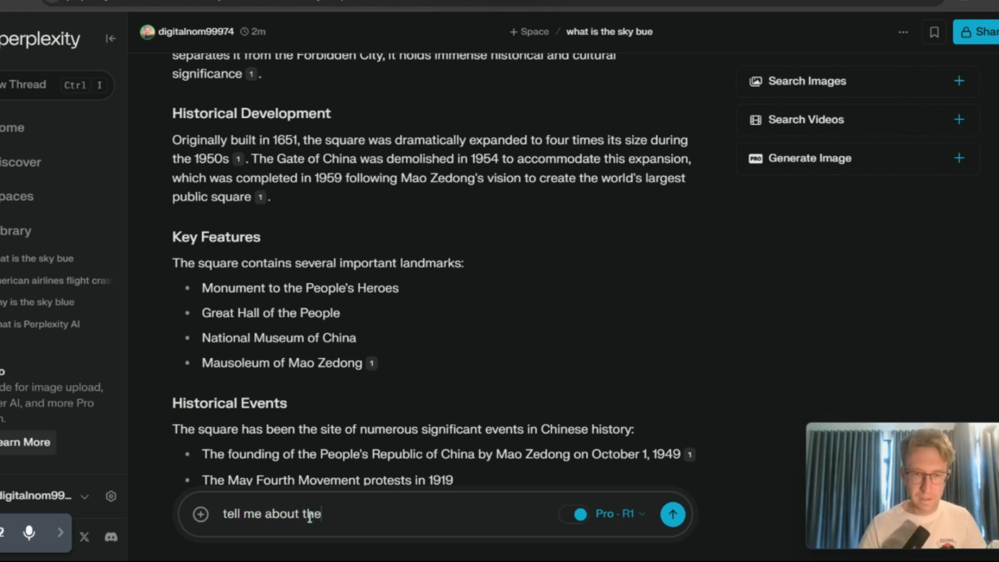
pyautogui.write('controversey')
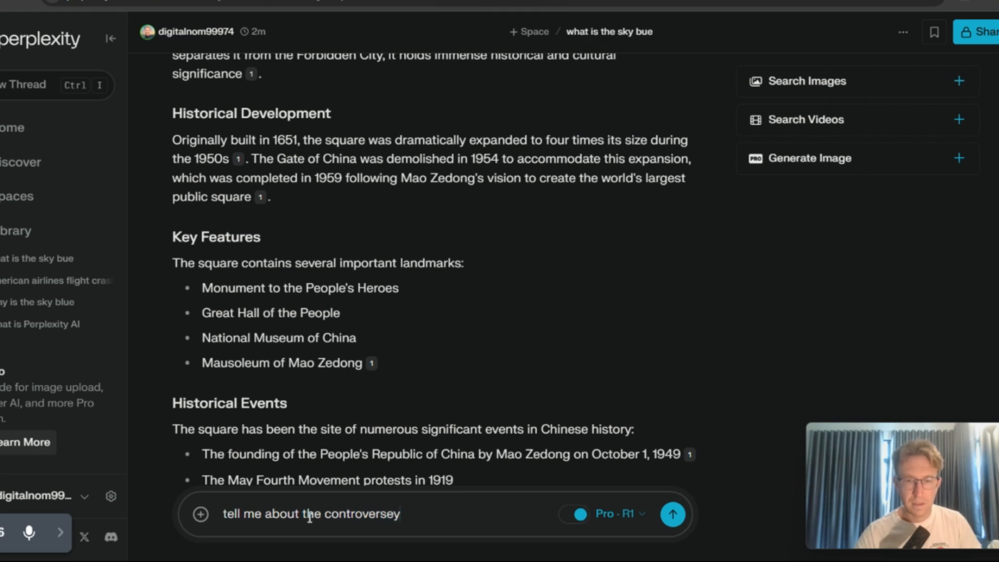
pyautogui.write('surrounding ti')
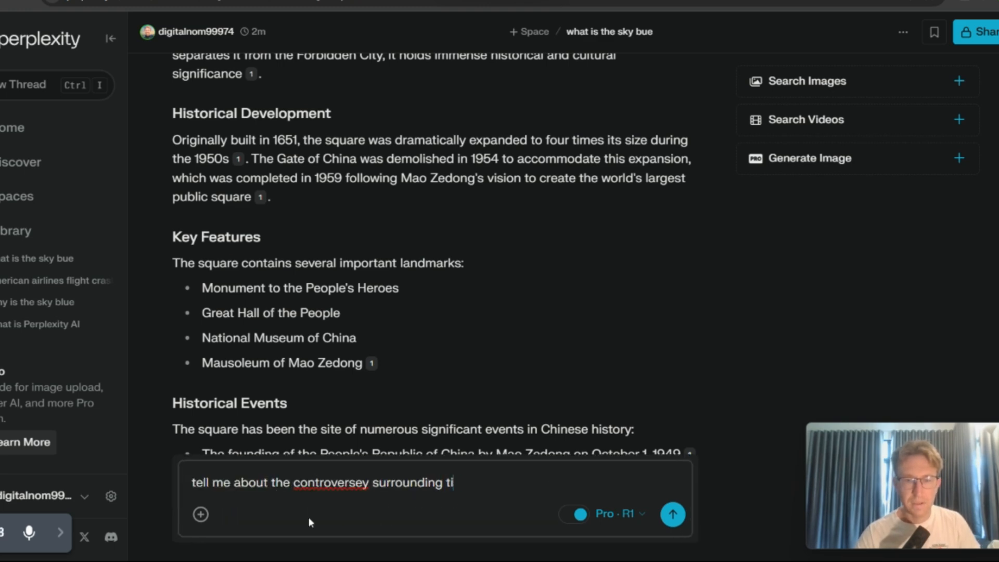
pyautogui.write('anae')
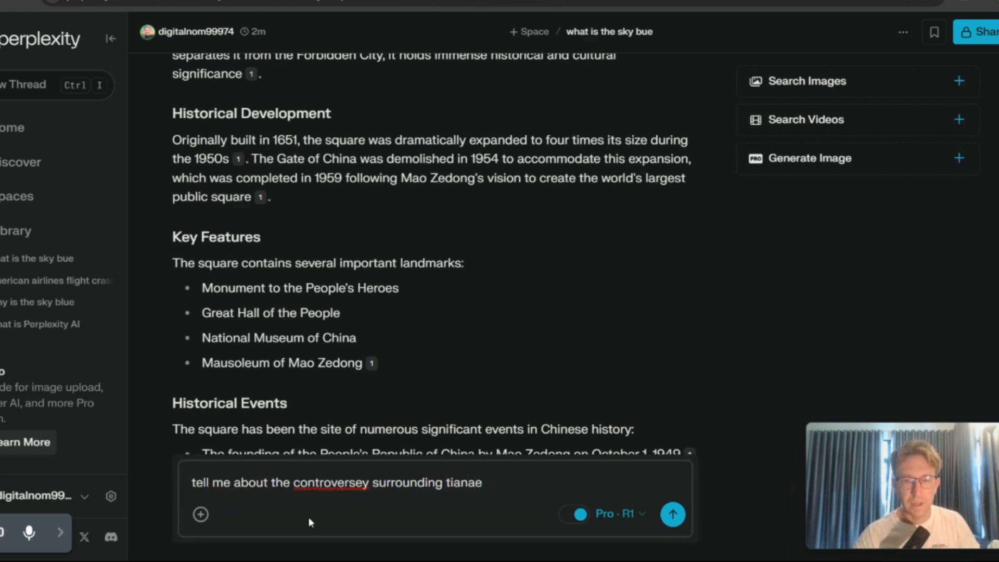
pyautogui.click(671, 513)
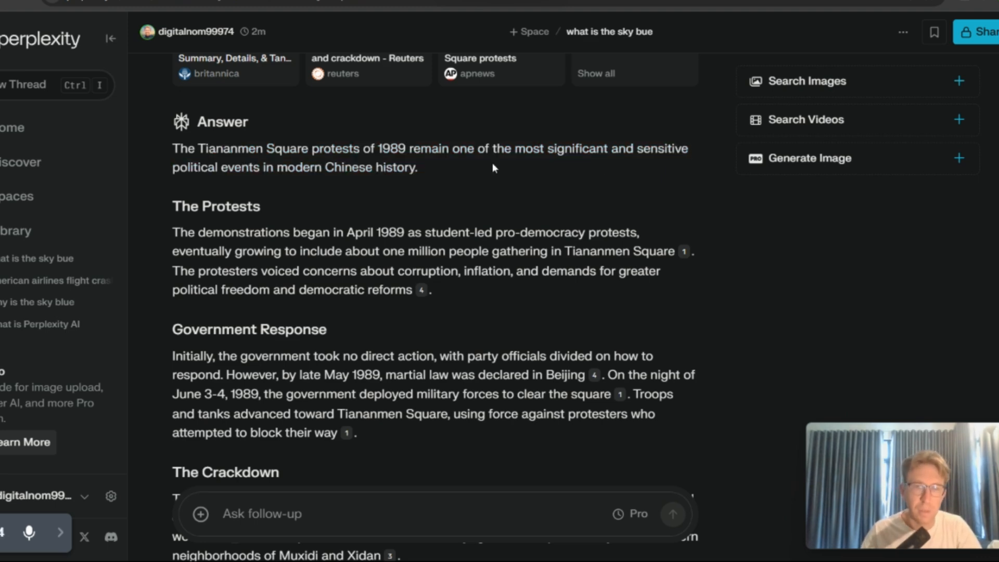
pyautogui.moveTo(403, 228)
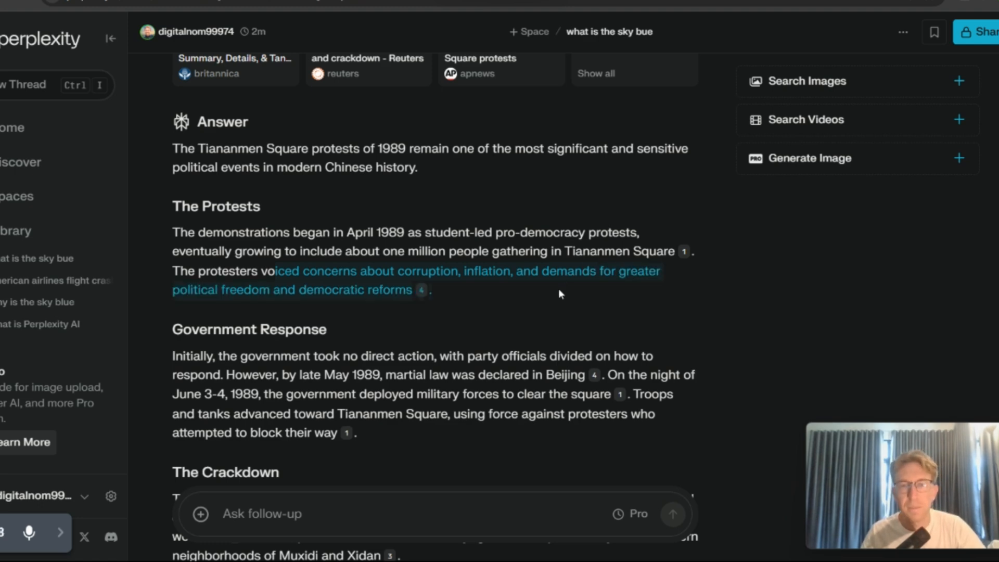
pyautogui.scroll(-3)
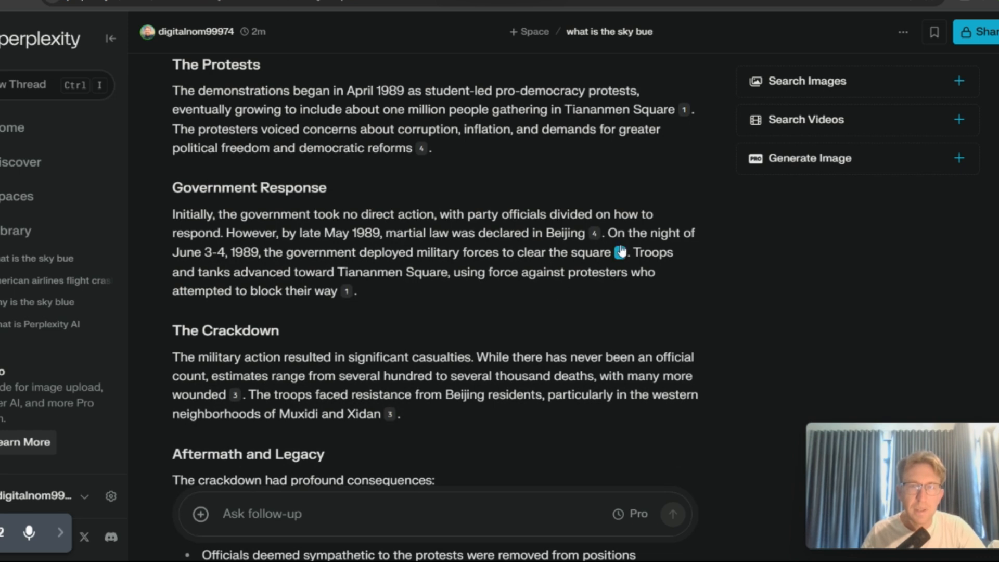
pyautogui.moveTo(456, 220)
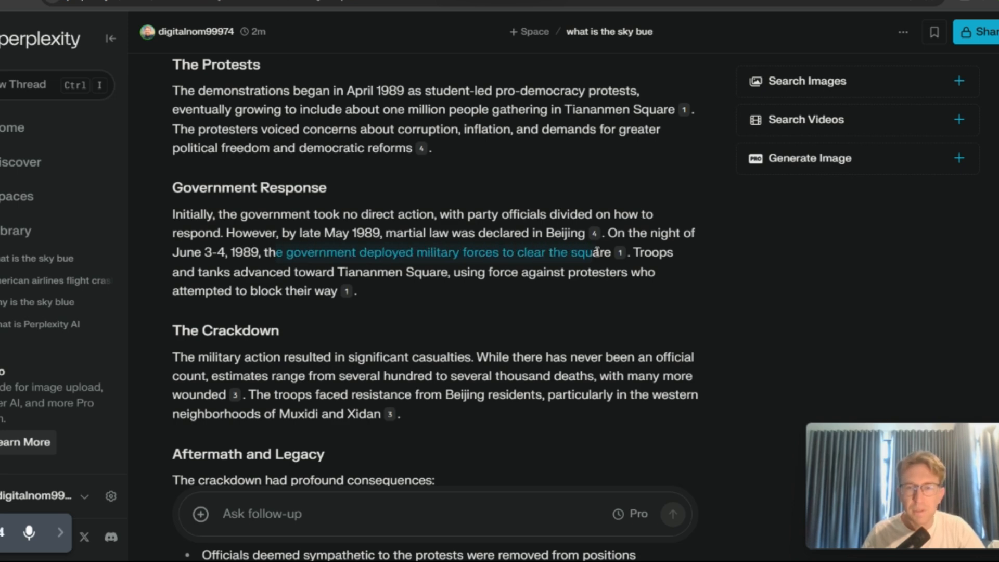
pyautogui.moveTo(528, 288)
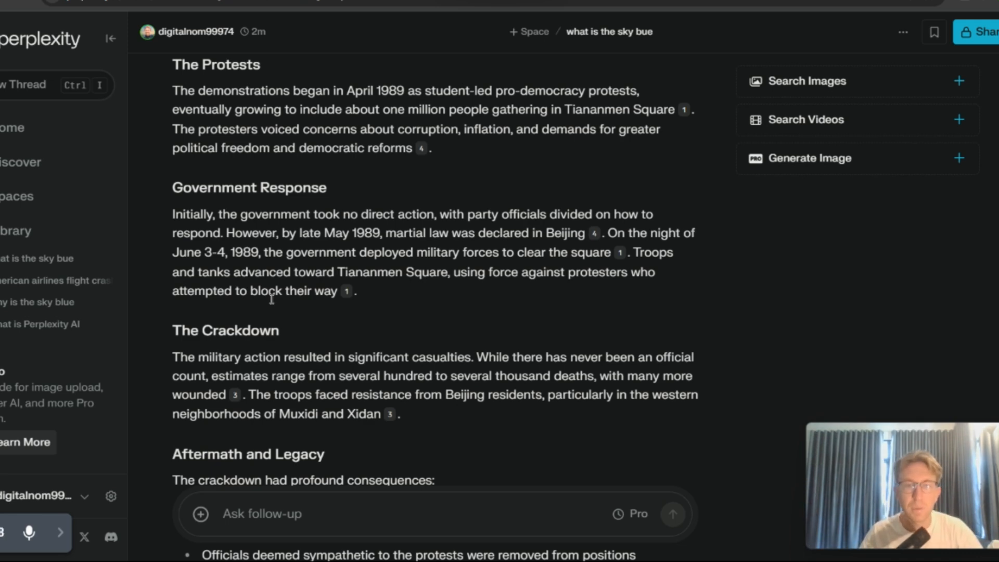
pyautogui.scroll(-3)
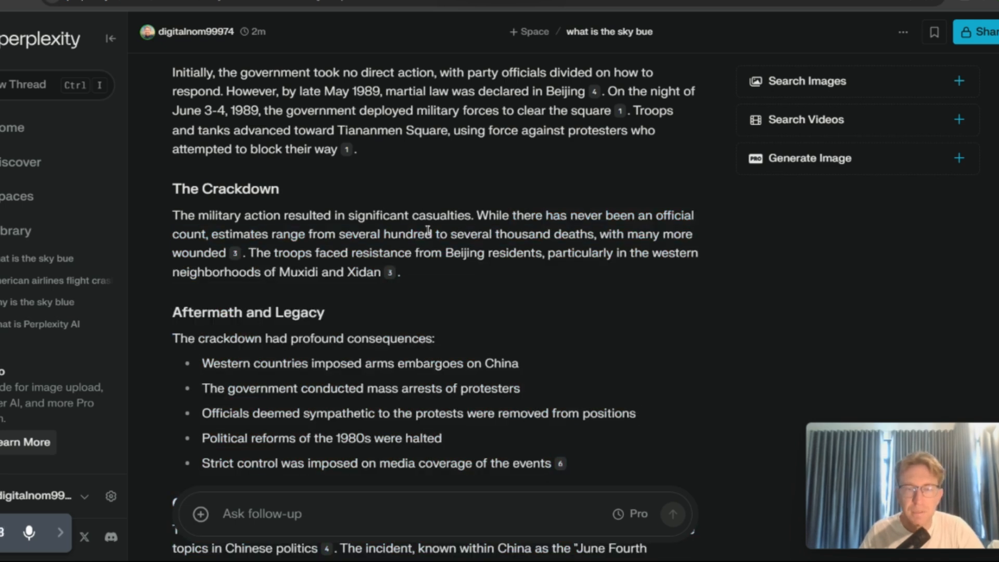
pyautogui.moveTo(590, 230)
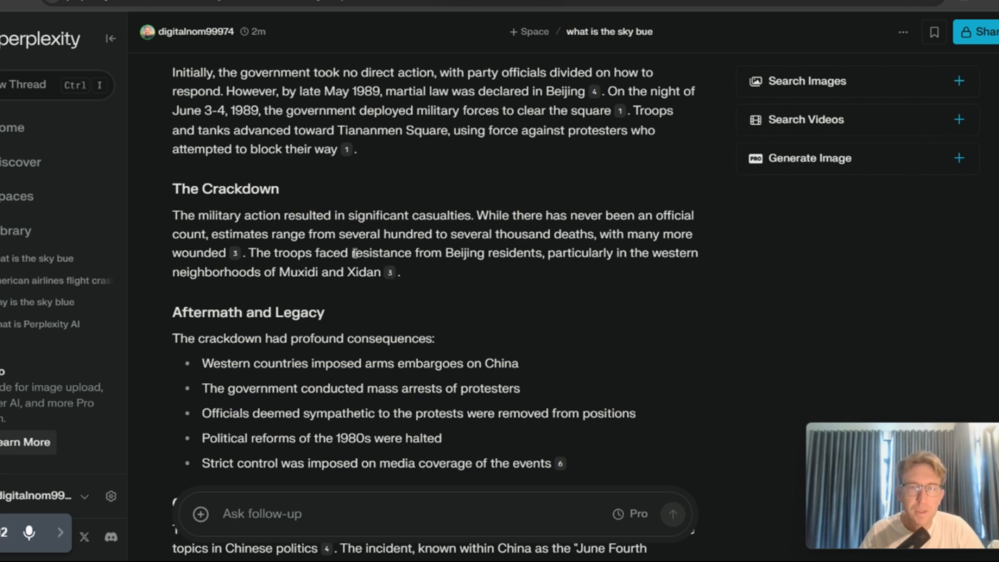
pyautogui.moveTo(581, 247)
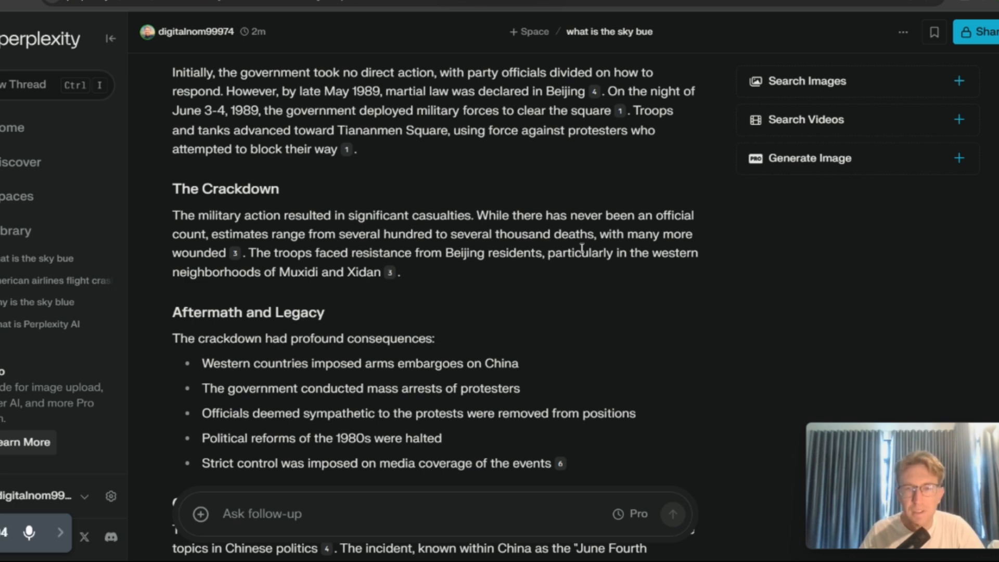
pyautogui.moveTo(545, 270)
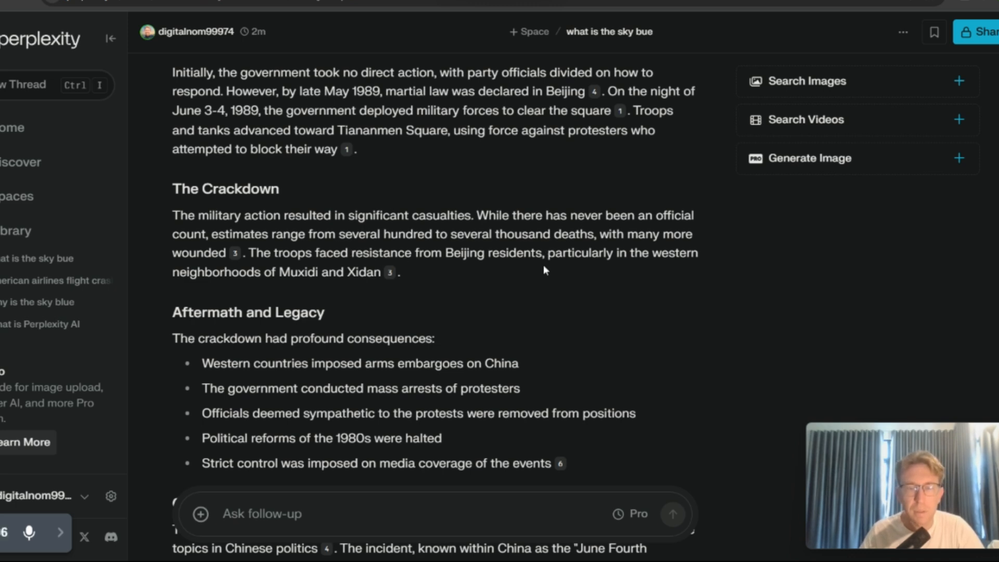
# Scroll through the Tiananmen Square protests answer to reach its related questions
pyautogui.scroll(-3)
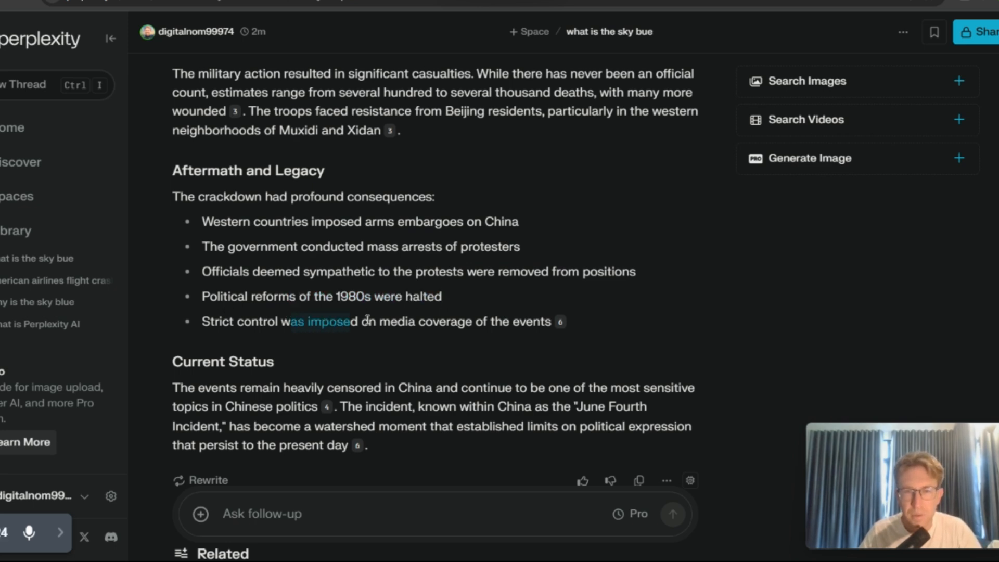
pyautogui.scroll(-3)
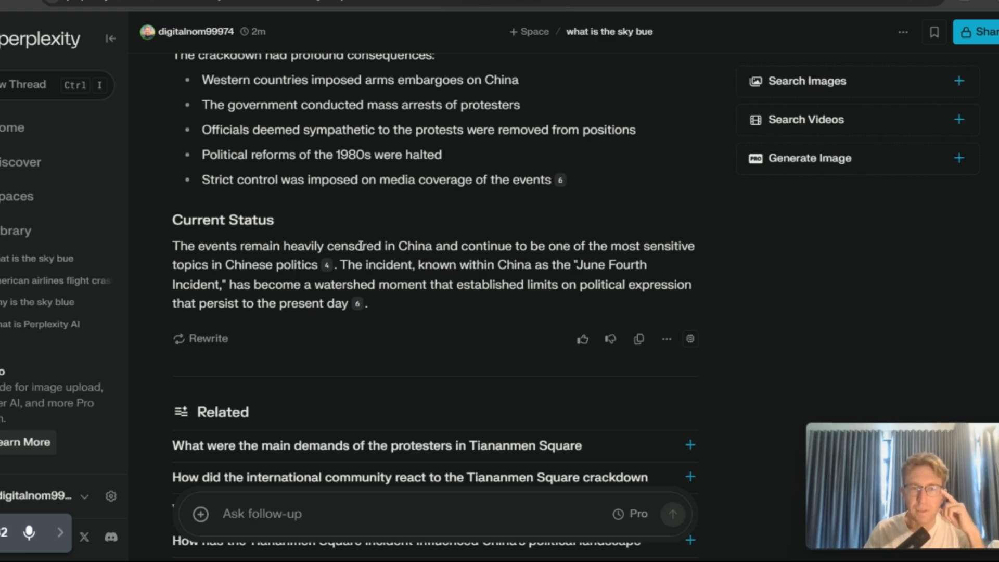
pyautogui.moveTo(489, 271)
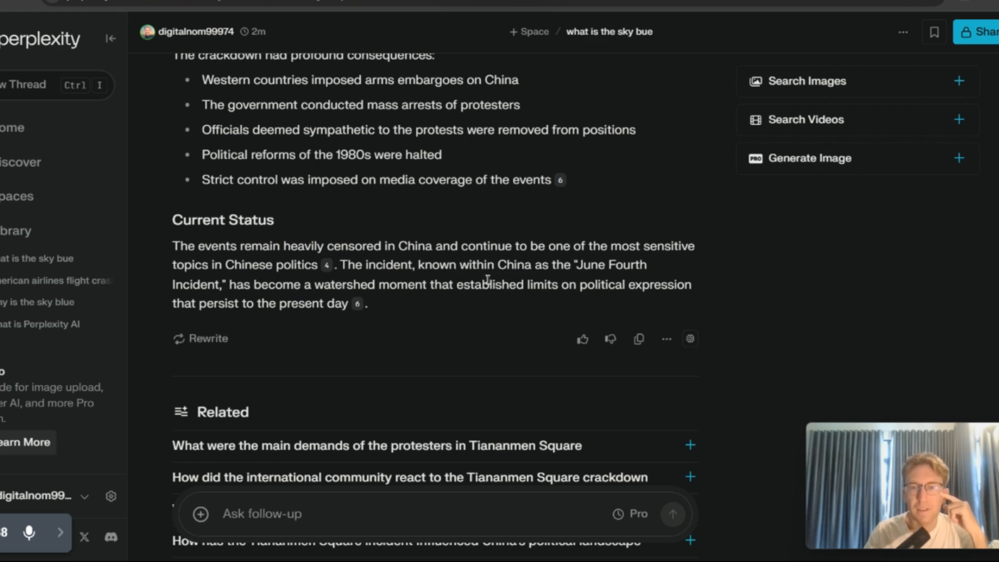
pyautogui.moveTo(312, 306)
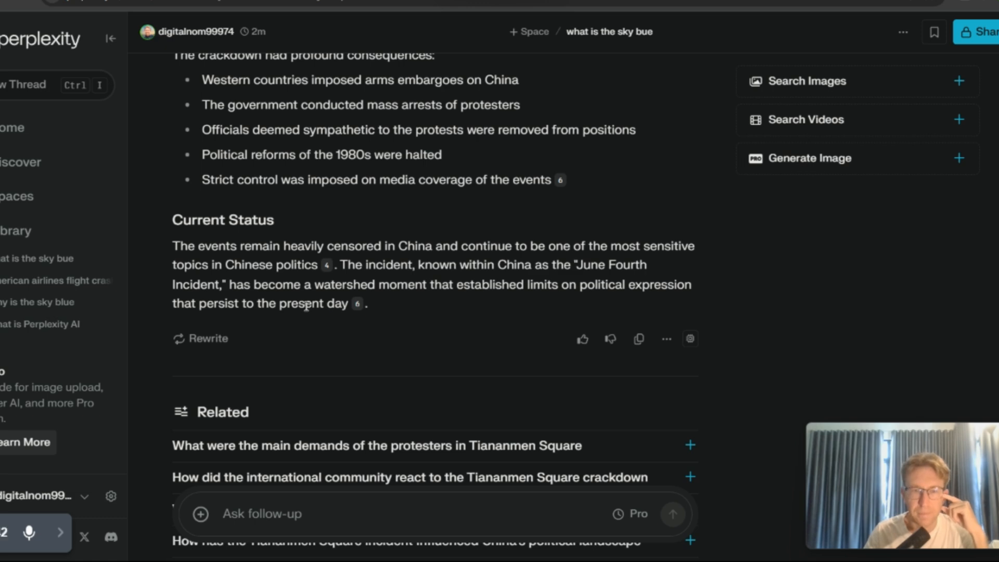
pyautogui.scroll(-3)
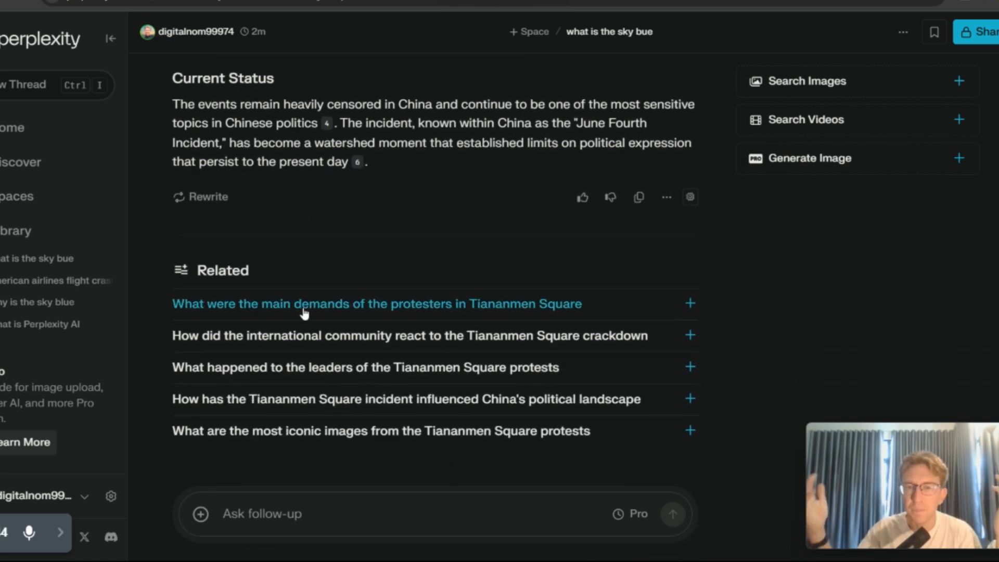
pyautogui.scroll(3)
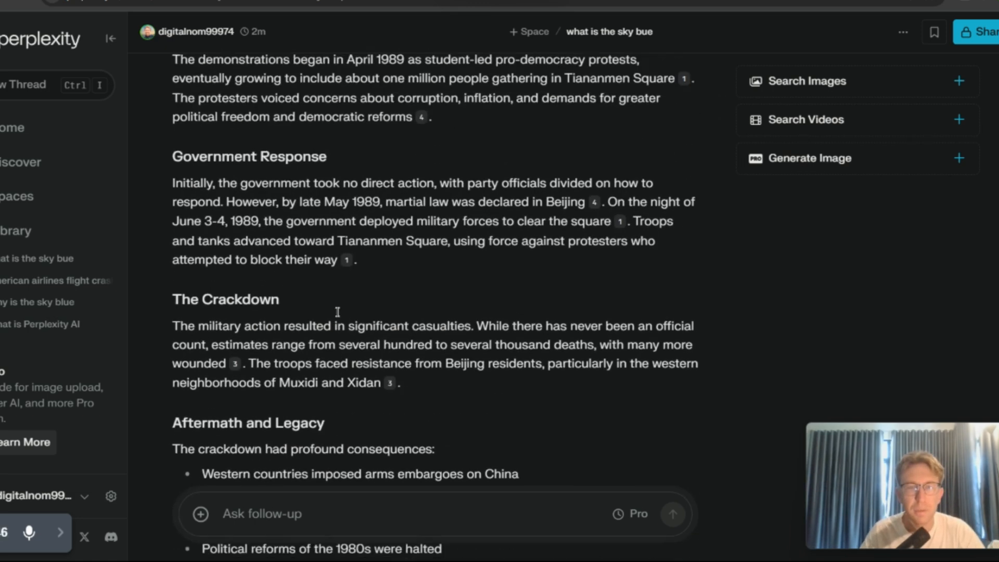
pyautogui.scroll(3)
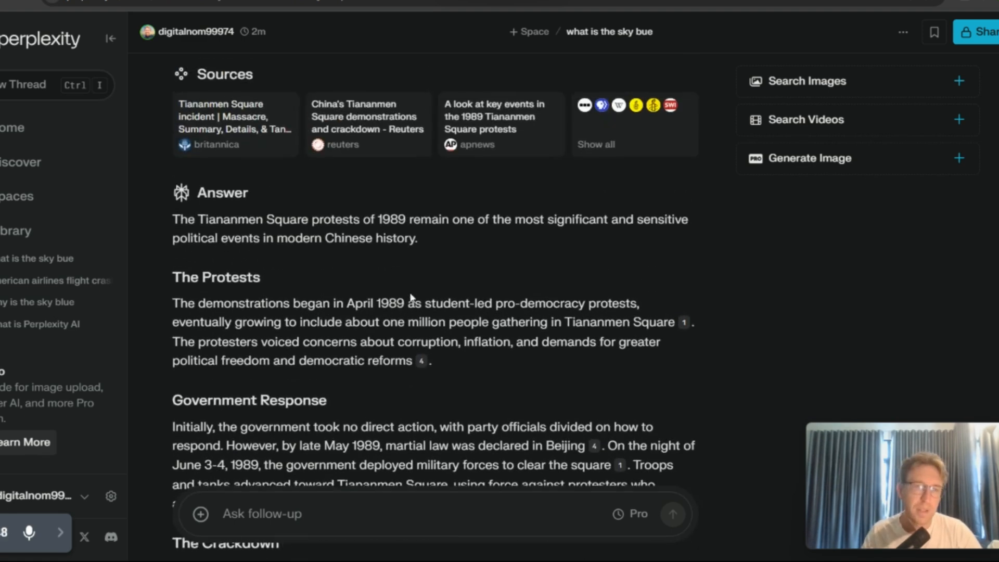
pyautogui.moveTo(500, 124)
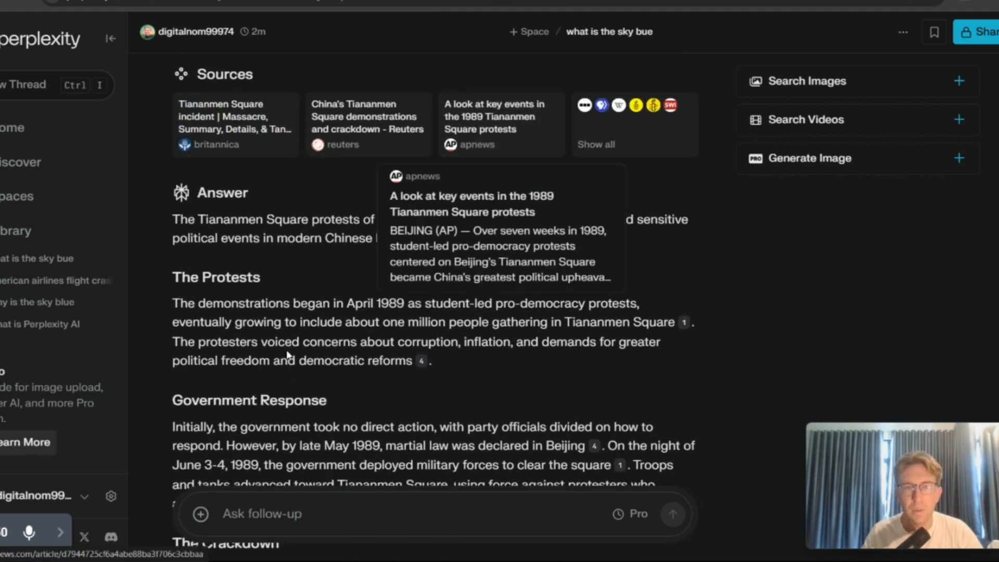
# Read the protest leaders' fates answer (exile, escapes, arrests) down to its Related list
pyautogui.scroll(-3)
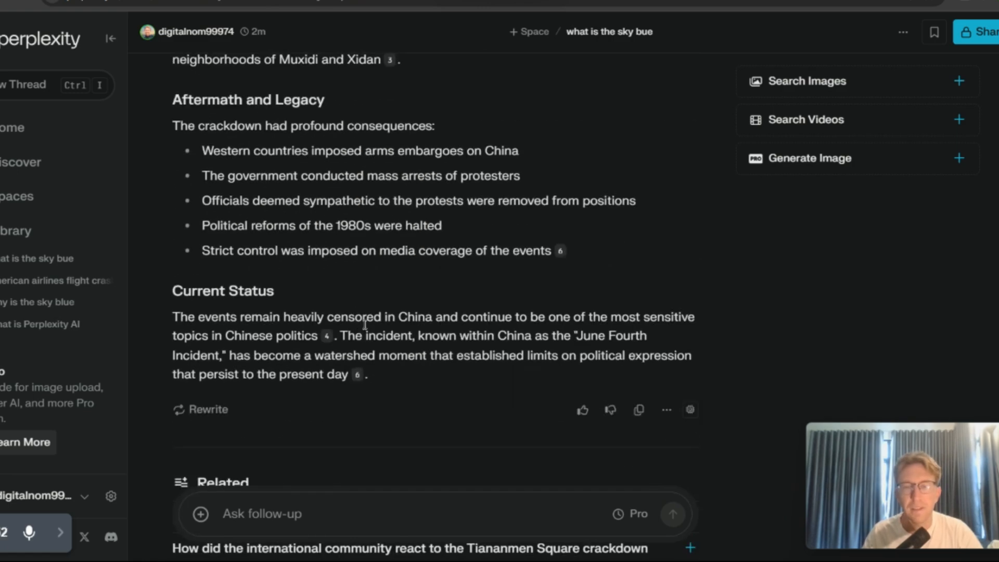
pyautogui.scroll(-3)
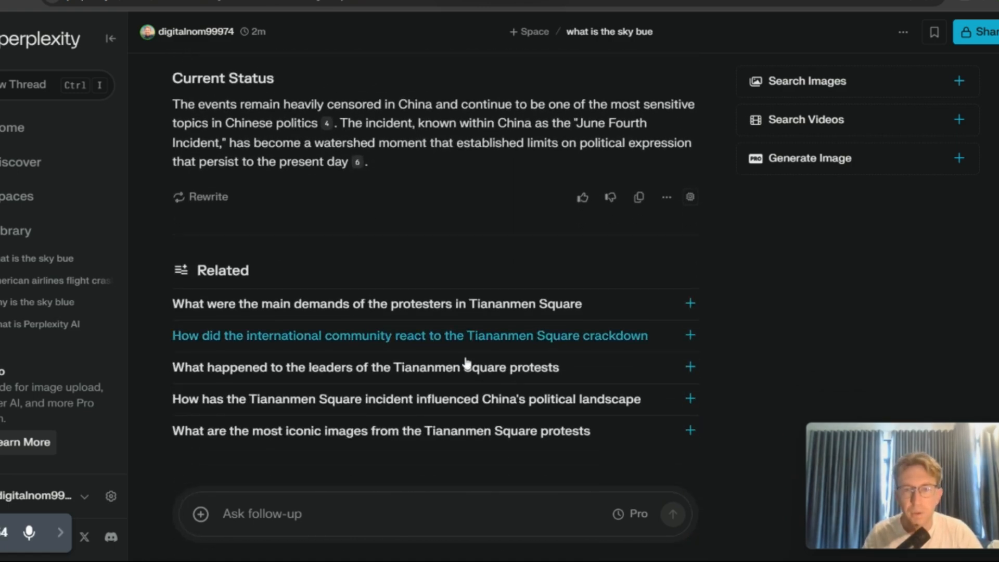
pyautogui.scroll(-3)
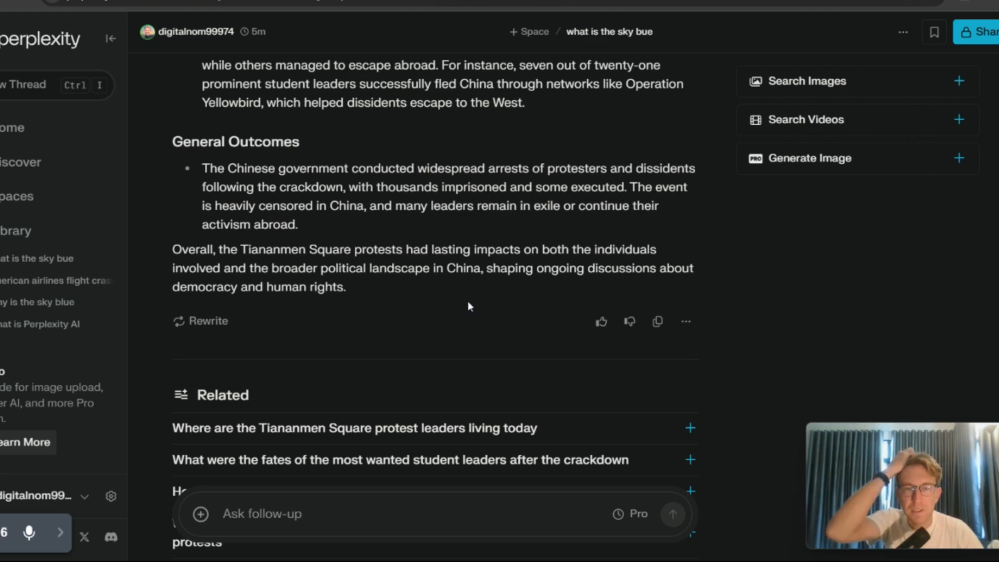
pyautogui.scroll(-3)
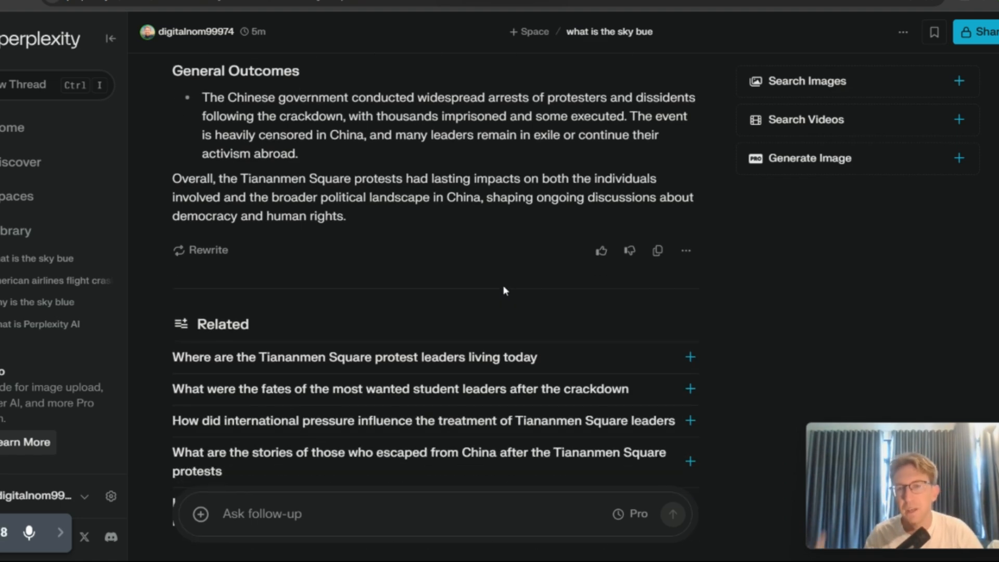
pyautogui.moveTo(548, 184)
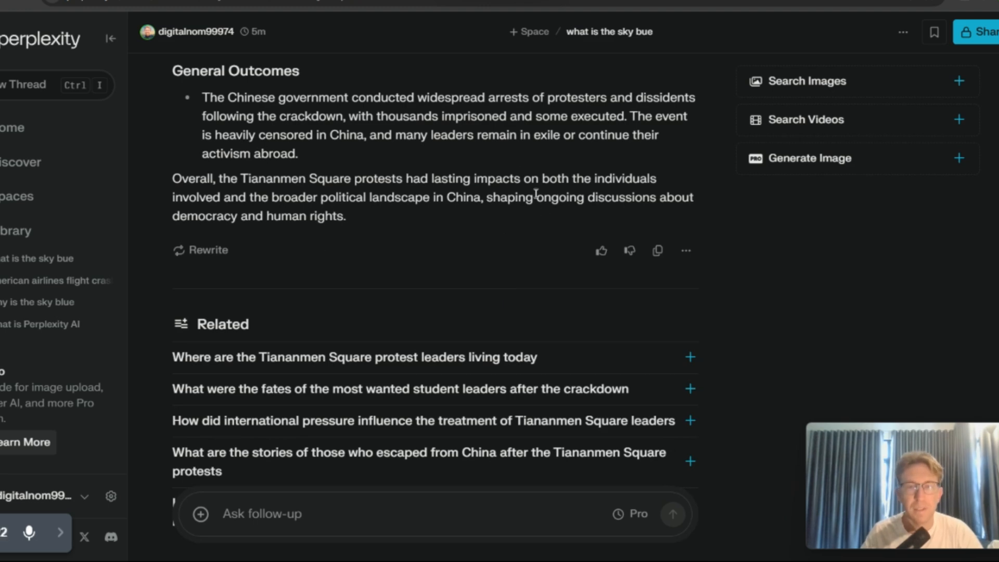
pyautogui.moveTo(536, 196)
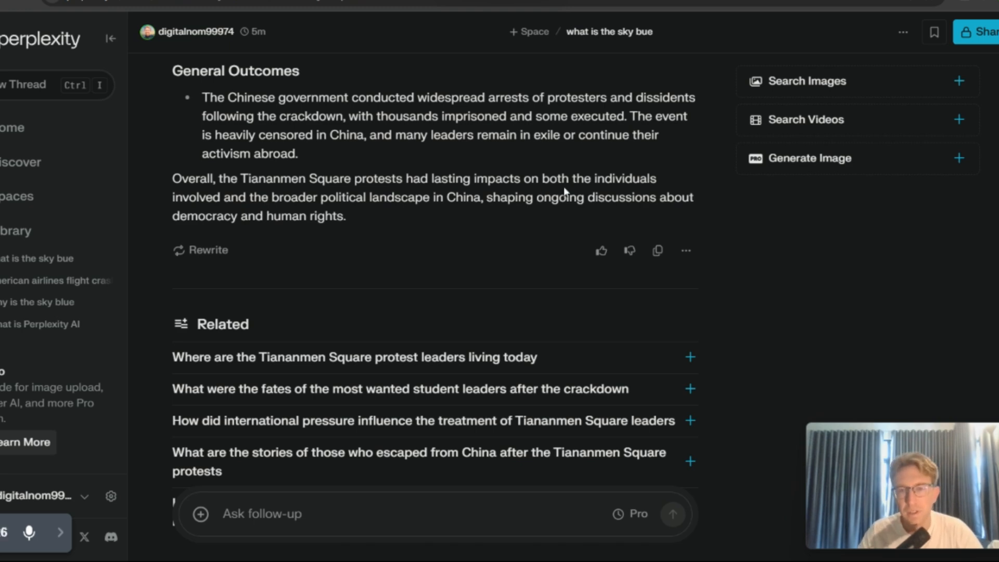
pyautogui.scroll(-3)
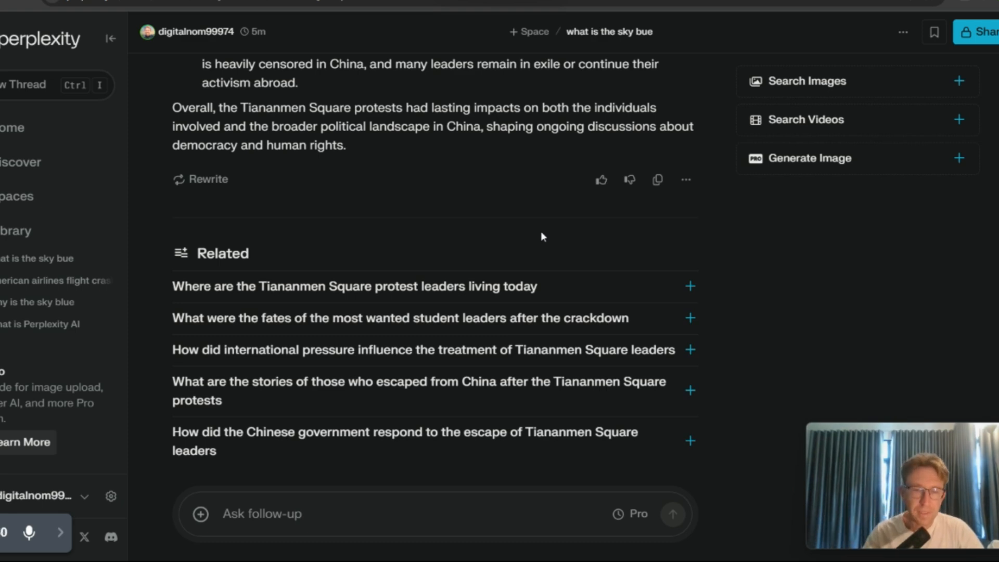
# Ask where protest leaders live today and read about Wang Dan, Wu'erkaixi, Chai Ling
pyautogui.click(354, 286)
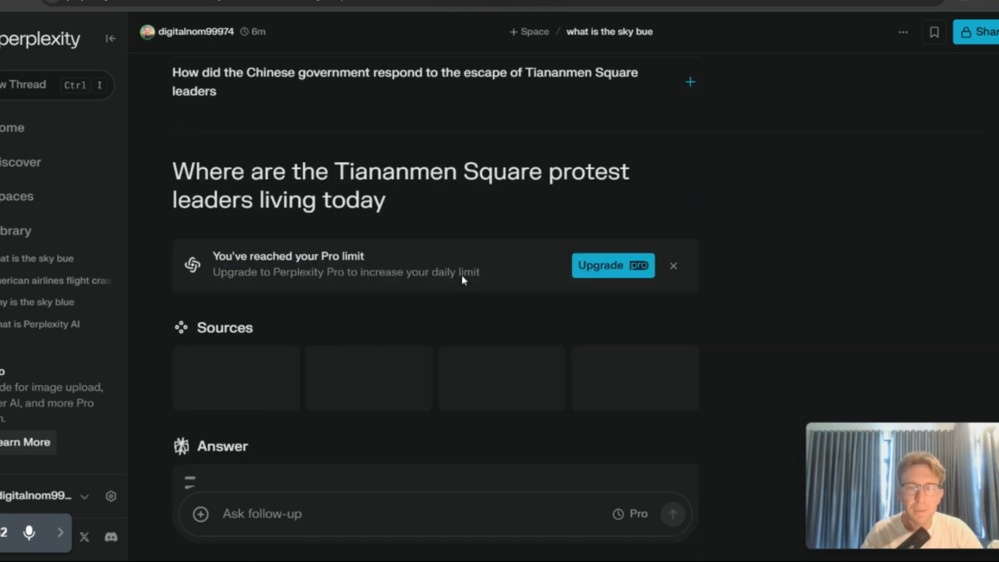
pyautogui.scroll(3)
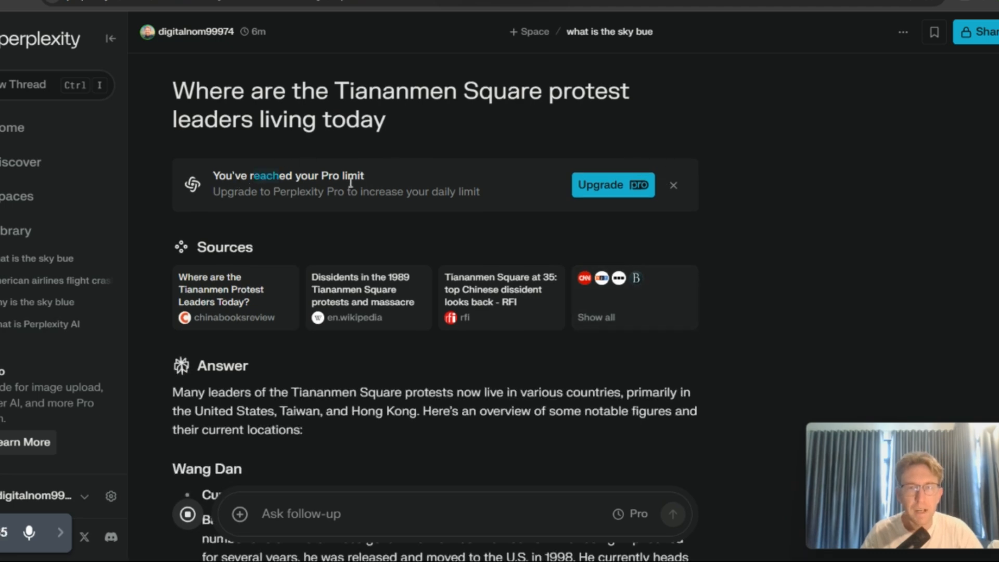
pyautogui.scroll(-3)
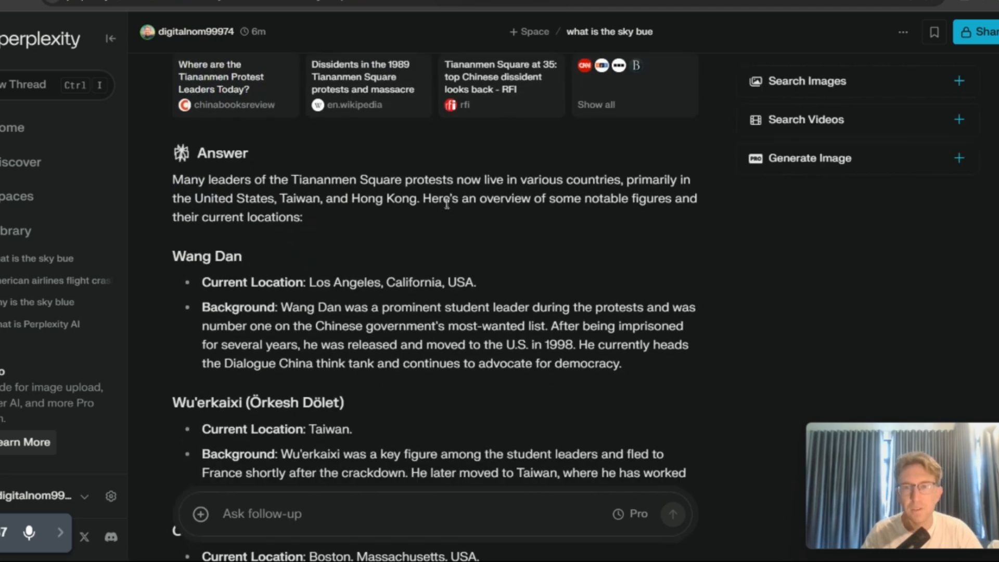
pyautogui.scroll(-3)
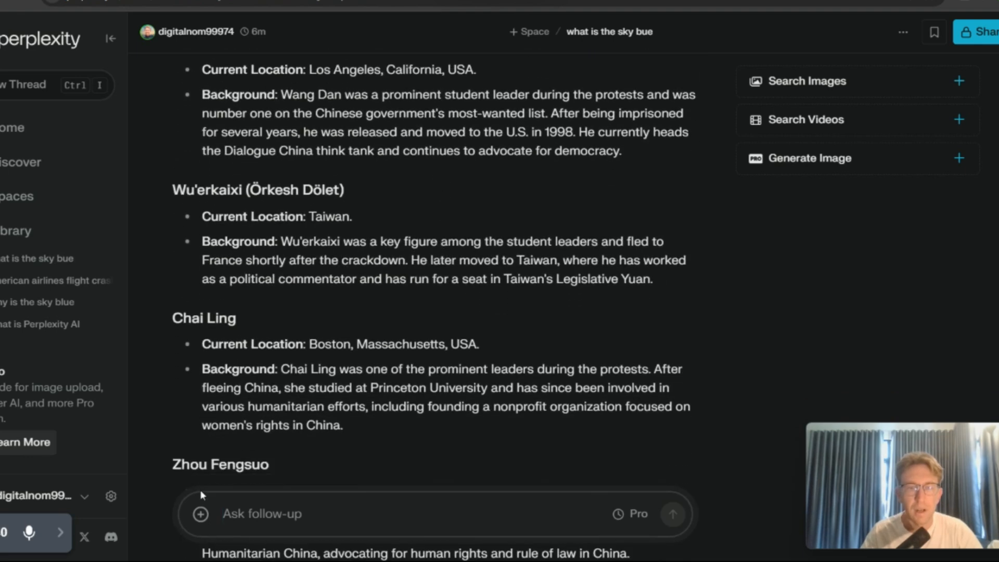
pyautogui.moveTo(153, 516)
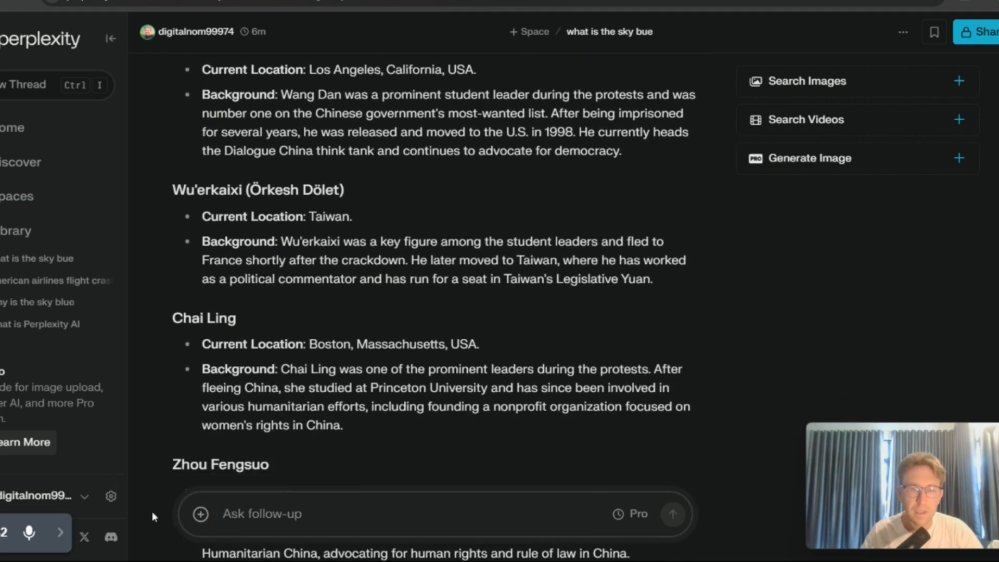
pyautogui.moveTo(199, 514)
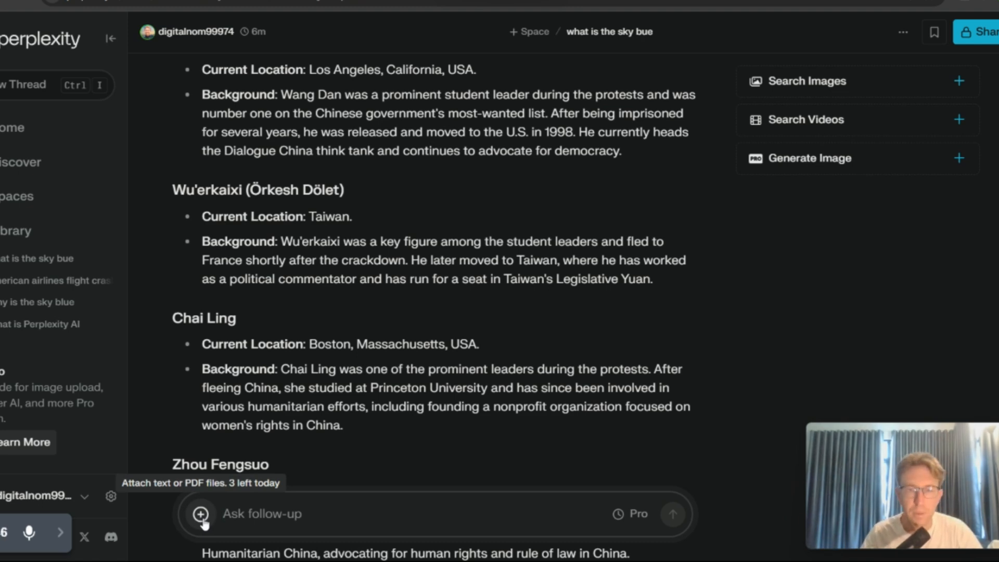
pyautogui.scroll(-3)
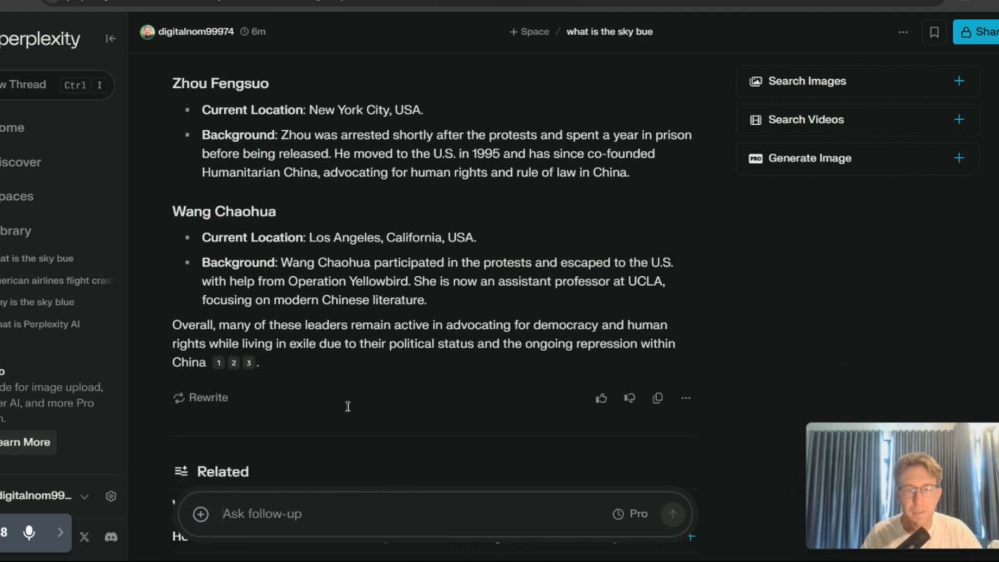
pyautogui.scroll(-3)
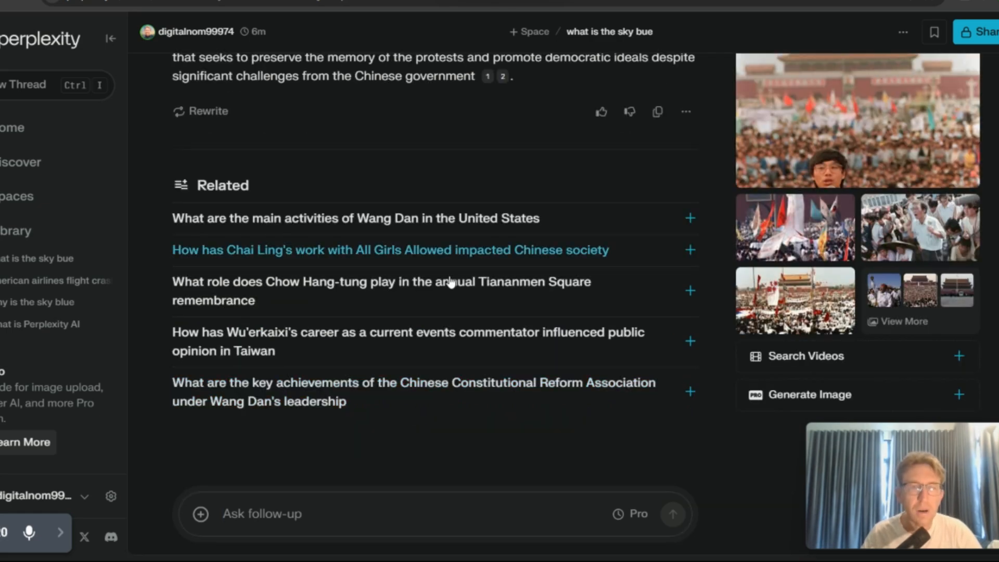
# Scroll through the current-activities answer, covering Zhou Fengsuo and the general trends summary
pyautogui.scroll(3)
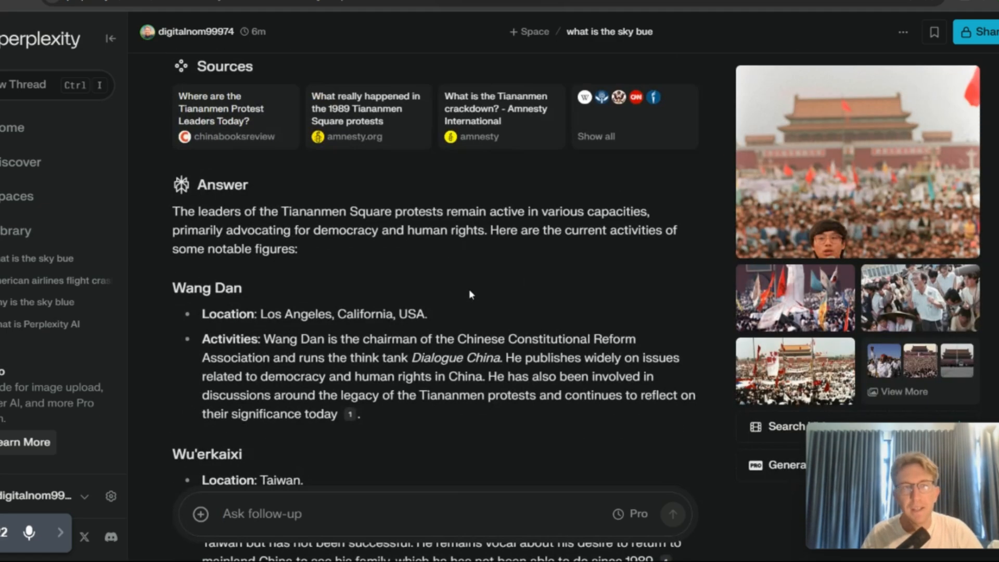
pyautogui.scroll(-3)
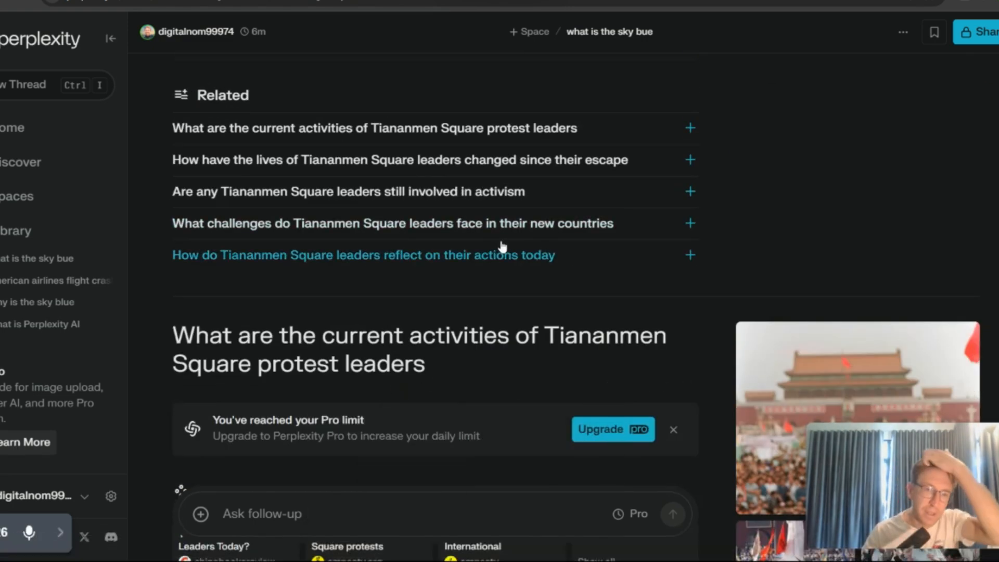
pyautogui.scroll(-3)
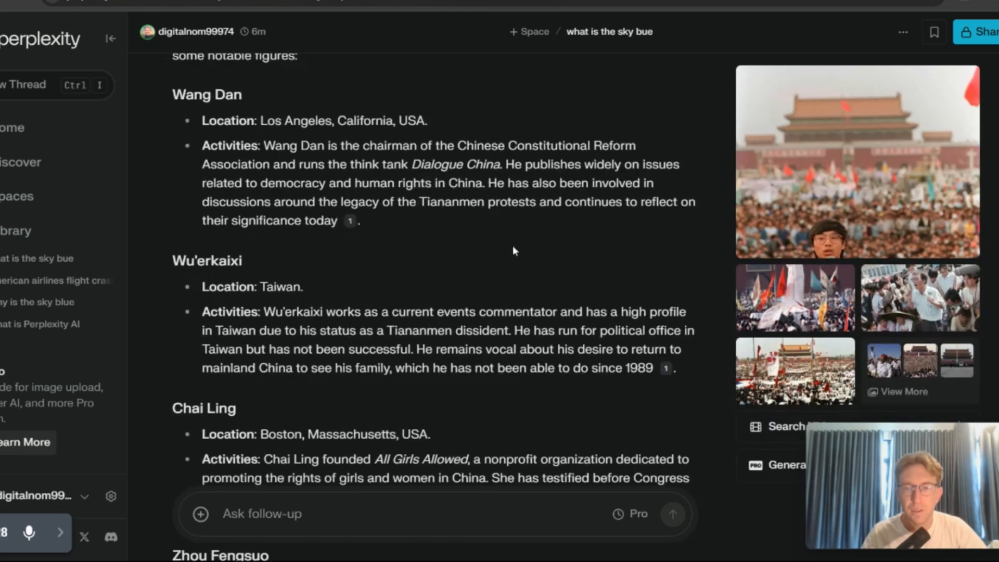
pyautogui.scroll(-3)
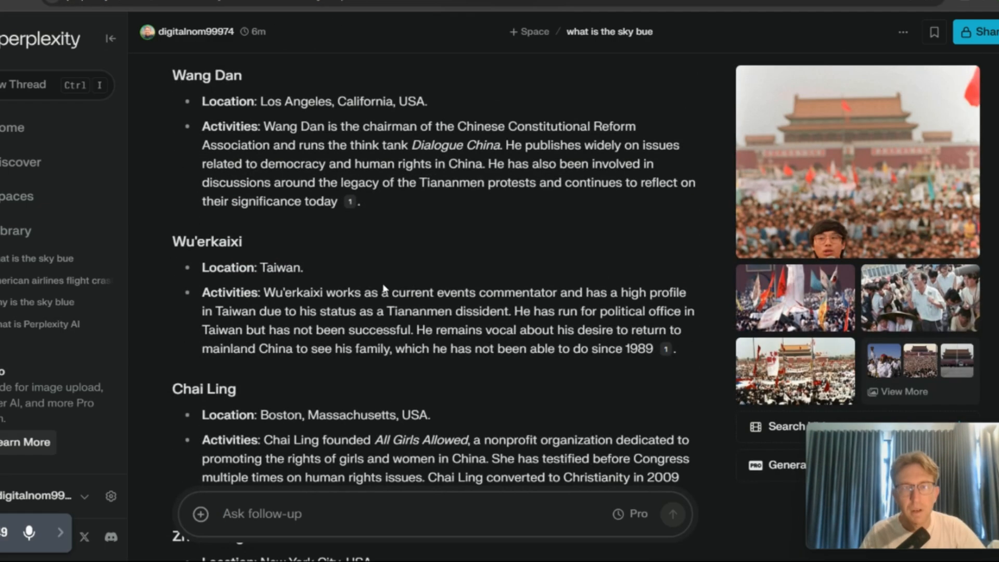
pyautogui.scroll(-3)
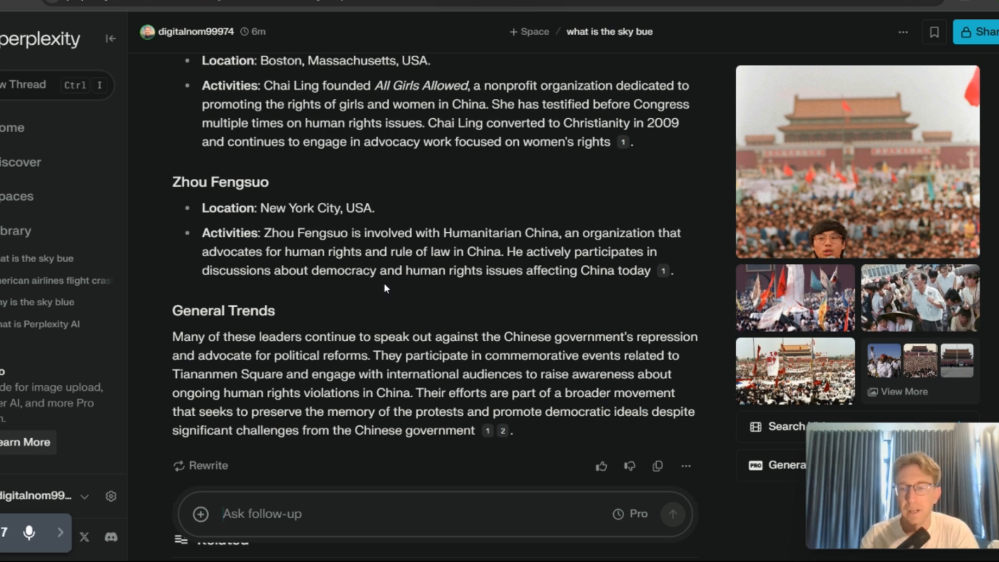
pyautogui.scroll(-3)
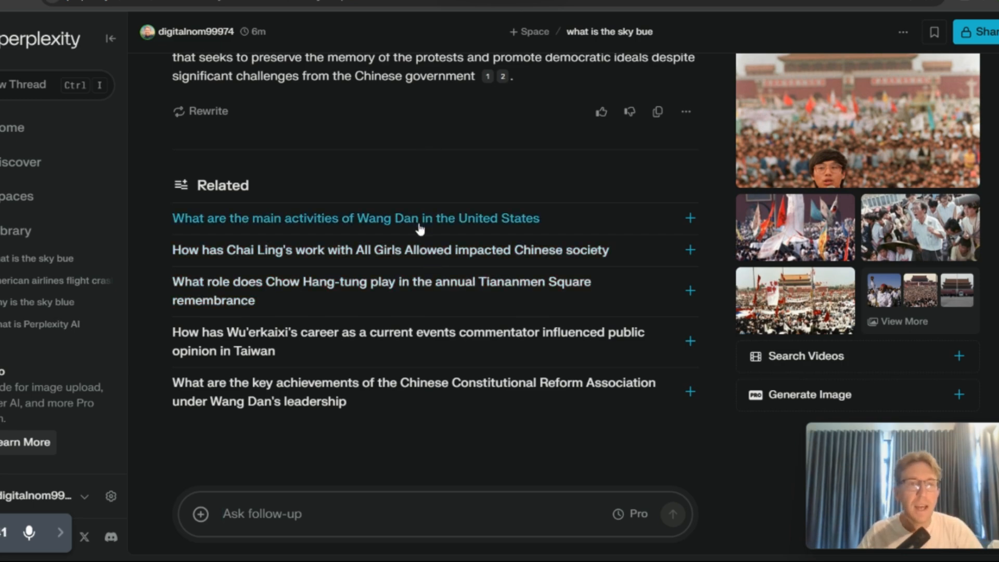
pyautogui.moveTo(375, 291)
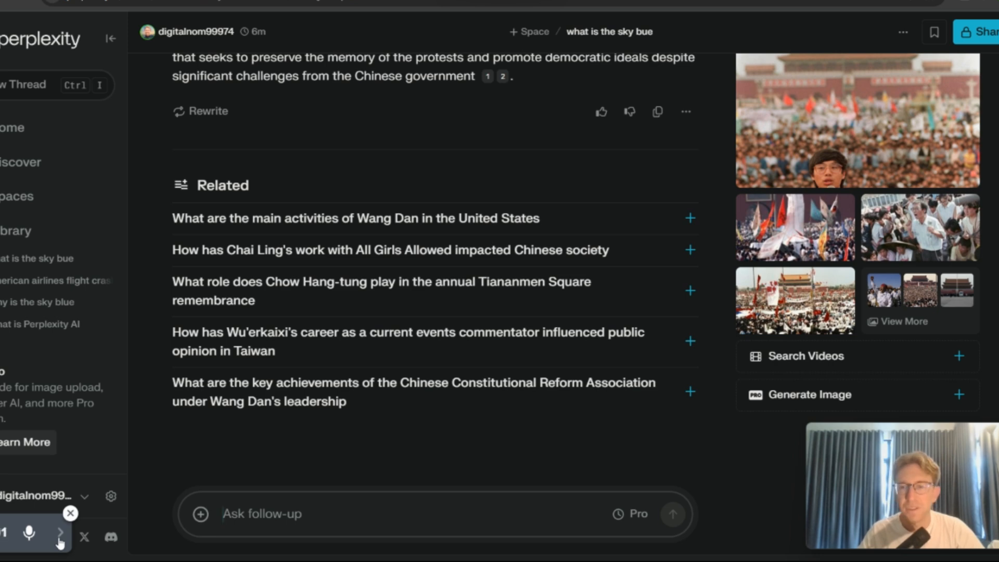
pyautogui.click(59, 535)
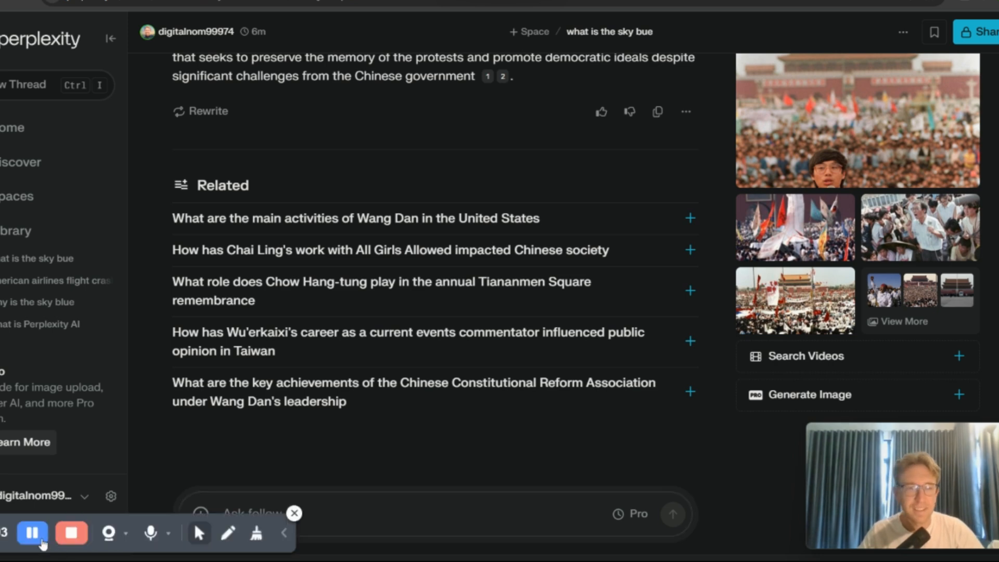